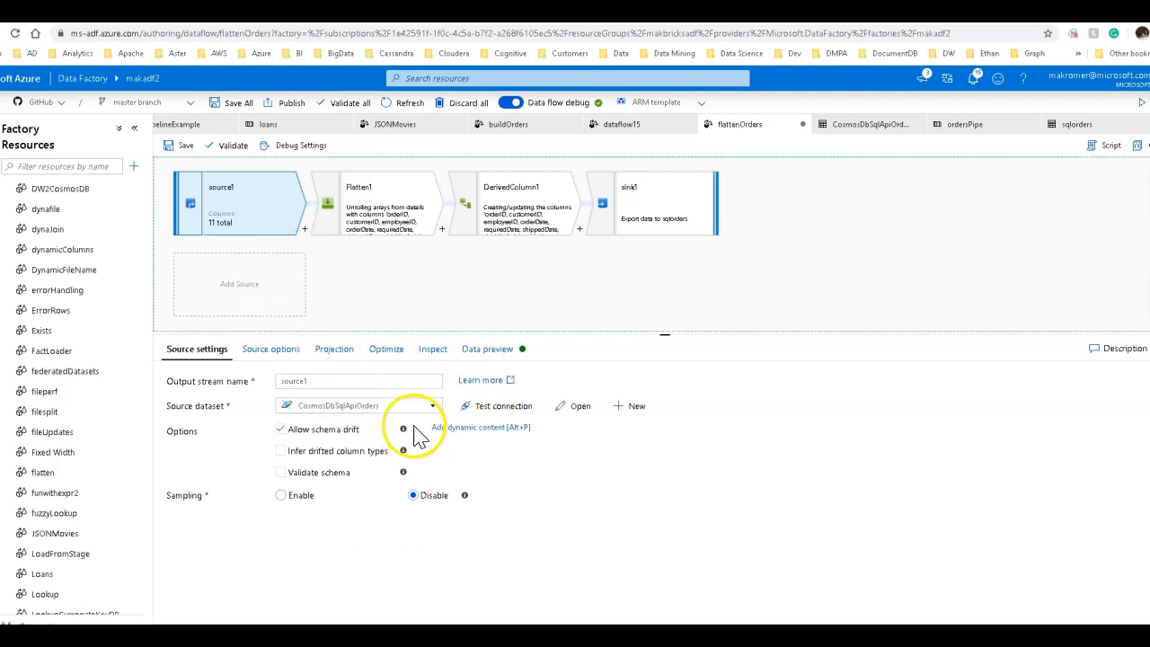
{"action": "mouse_move", "coordinate": [524, 507]}
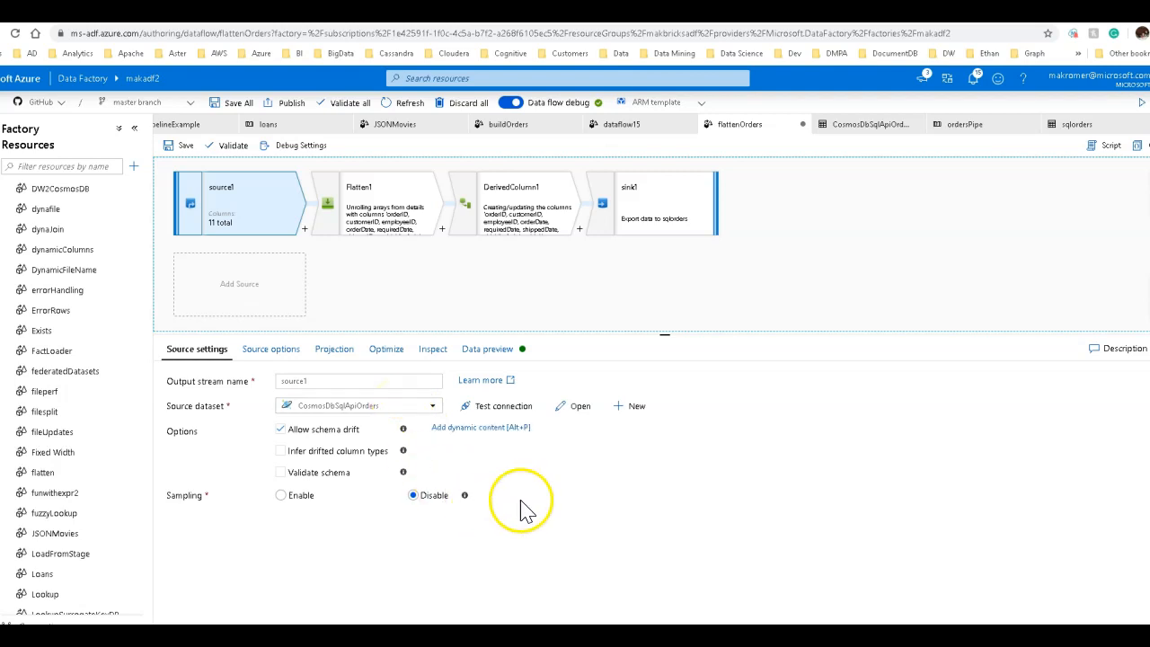
{"action": "mouse_move", "coordinate": [561, 494]}
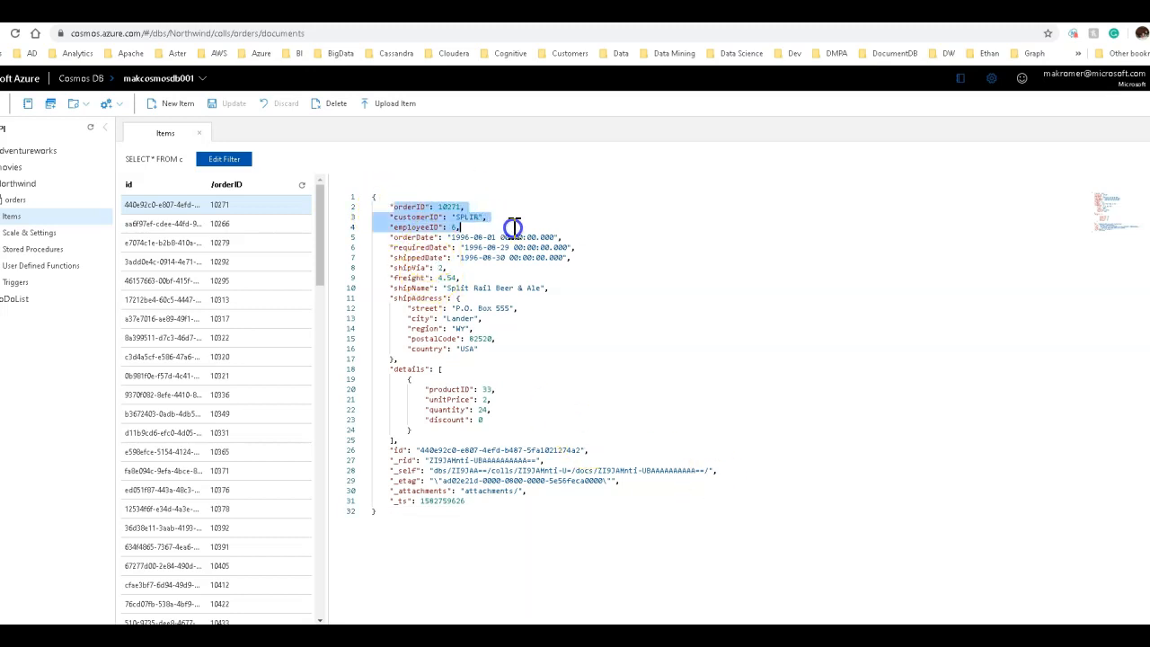
Highlight order 10271's top-level ID fields and its nested details array in the JSON document.
{"action": "left_click_drag", "start_coordinate": [514, 227], "coordinate": [582, 345]}
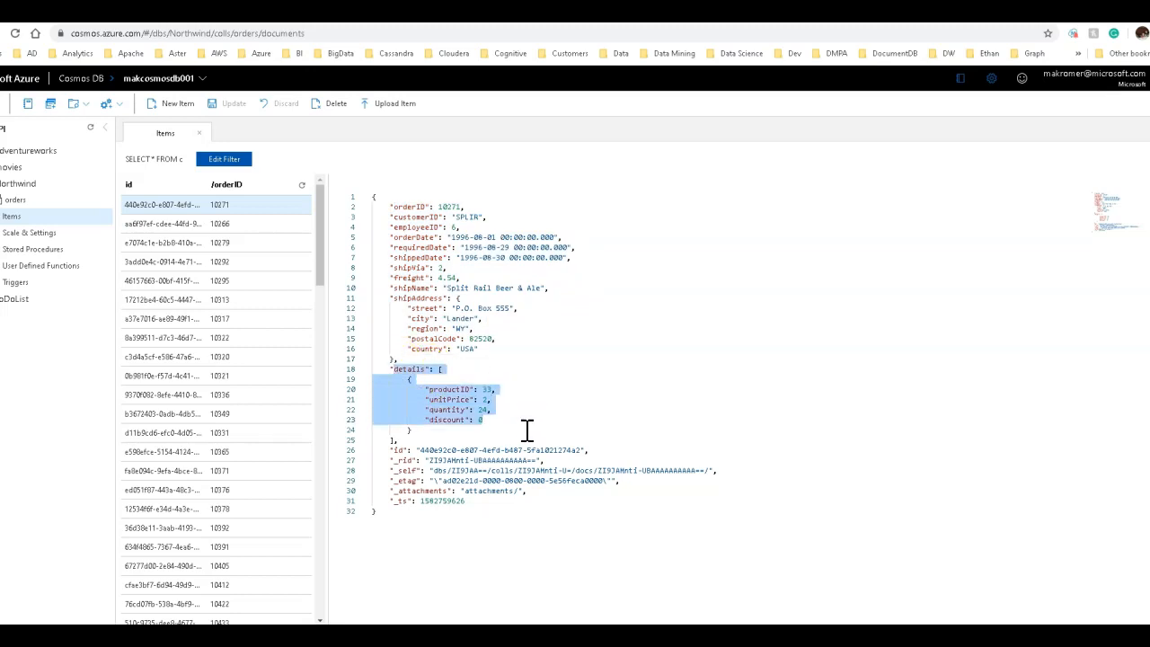
{"action": "left_click", "coordinate": [556, 438]}
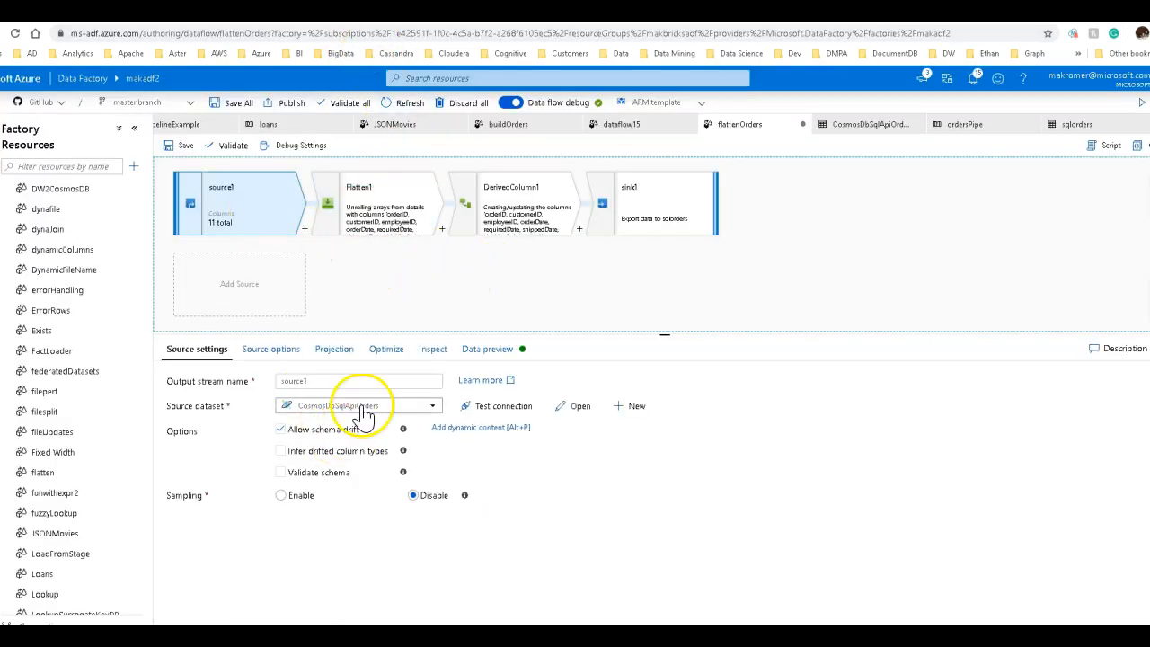
{"action": "mouse_move", "coordinate": [272, 349]}
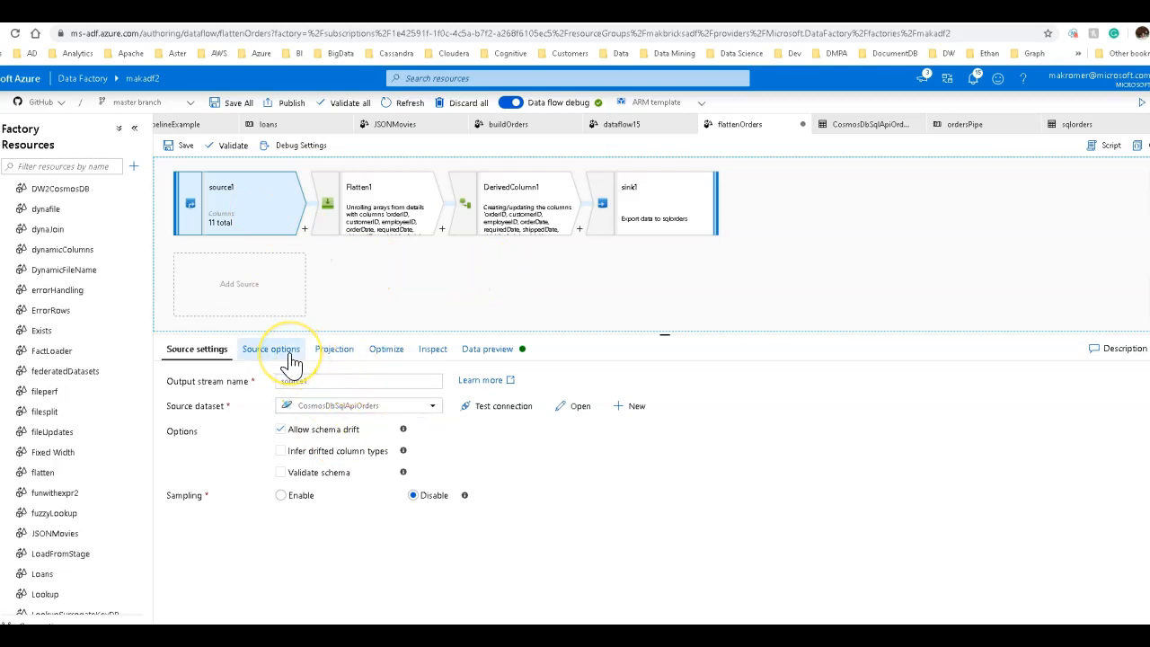
Show source1's source options: whole-collection input with throughput 1000.
{"action": "left_click", "coordinate": [269, 349]}
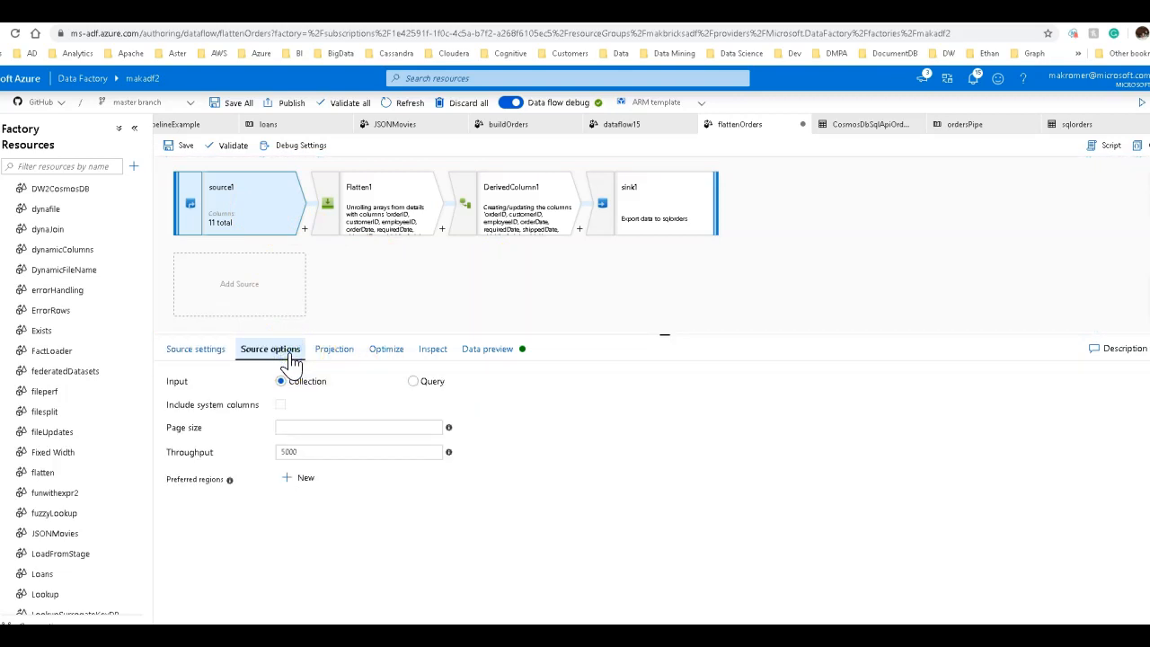
{"action": "mouse_move", "coordinate": [446, 557]}
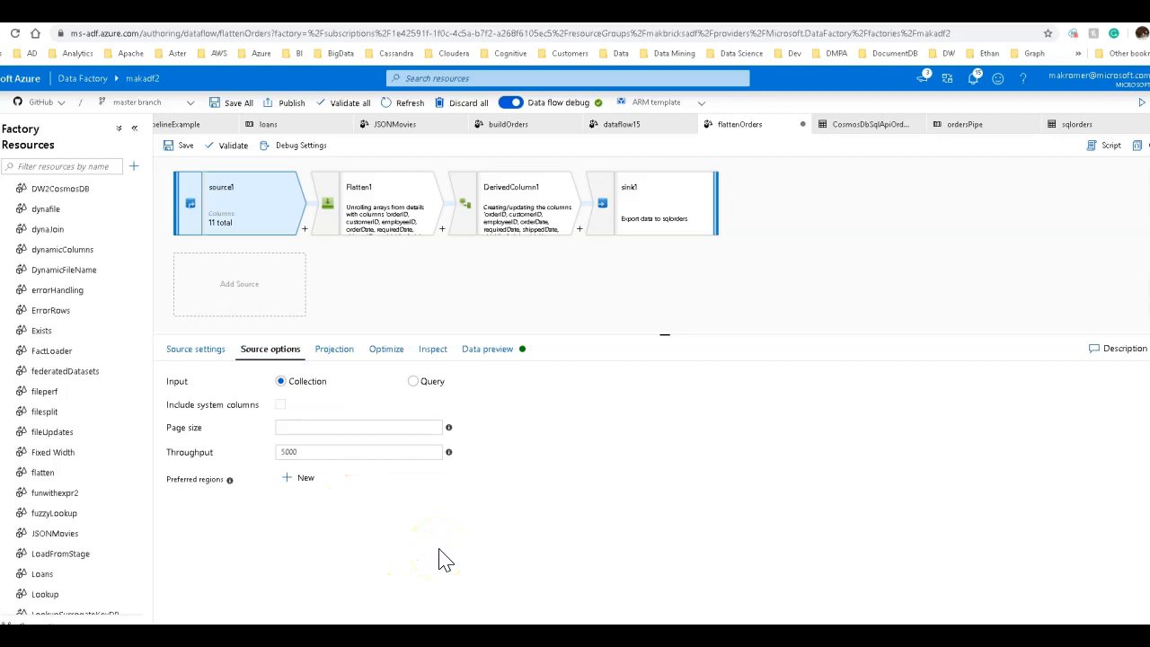
{"action": "left_click", "coordinate": [360, 451]}
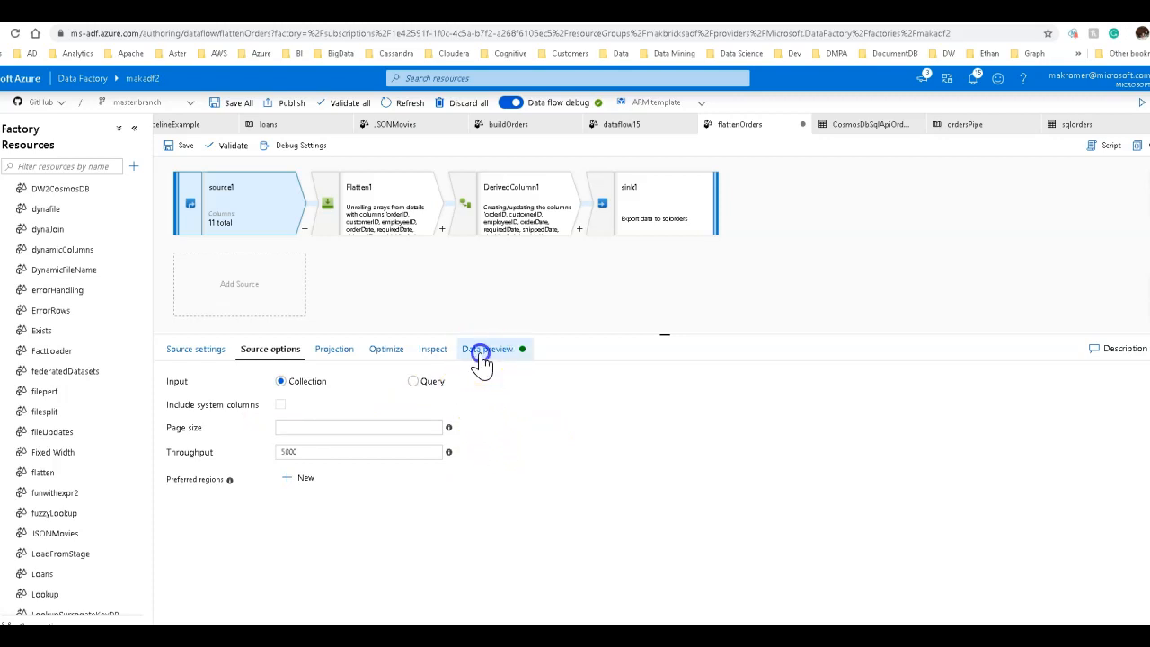
Preview source1's order rows and inspect the first order's nested details array.
{"action": "left_click", "coordinate": [487, 348]}
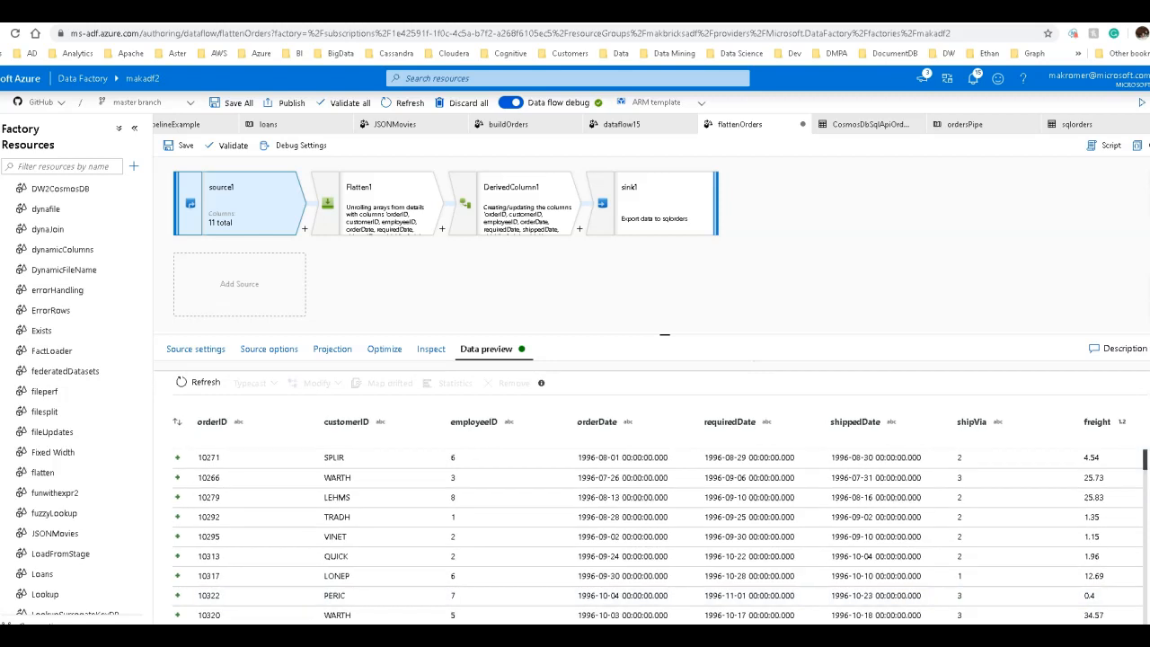
{"action": "scroll", "scroll_direction": "right", "scroll_amount": 3}
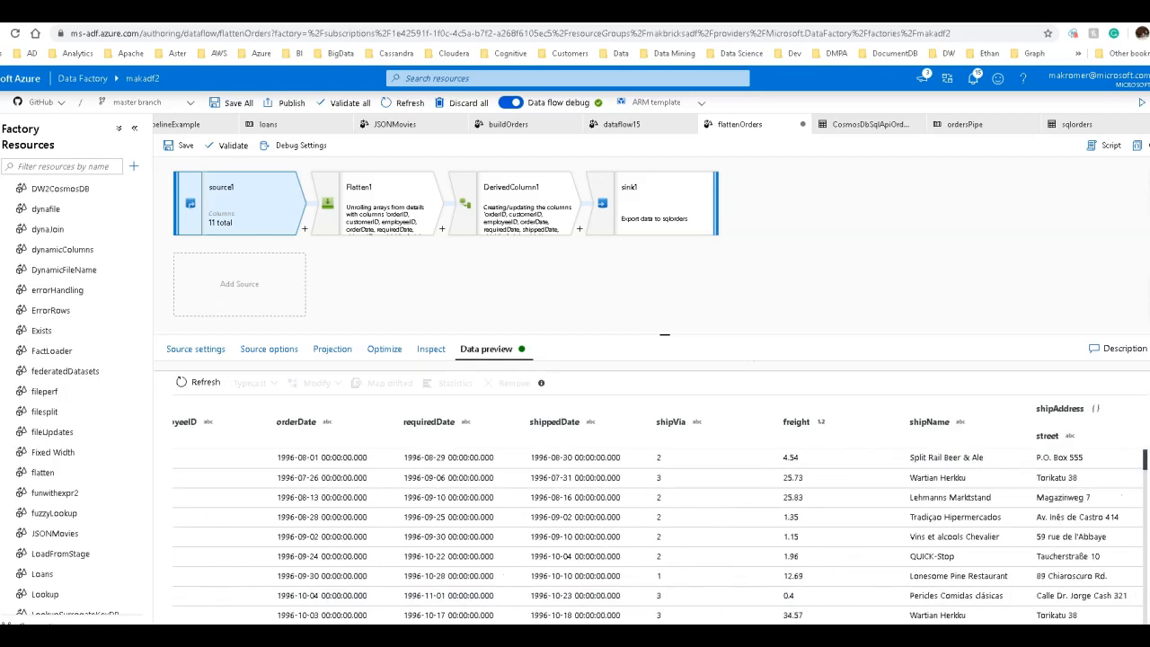
{"action": "scroll", "scroll_direction": "right", "scroll_amount": 3}
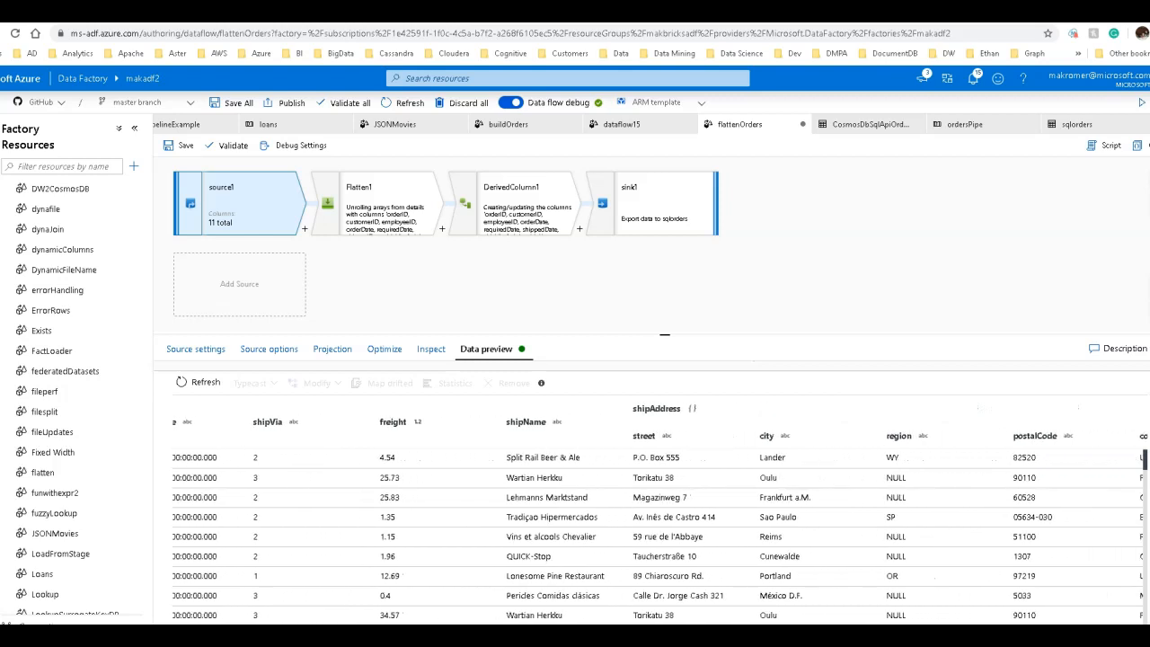
{"action": "scroll", "scroll_direction": "right", "scroll_amount": 3}
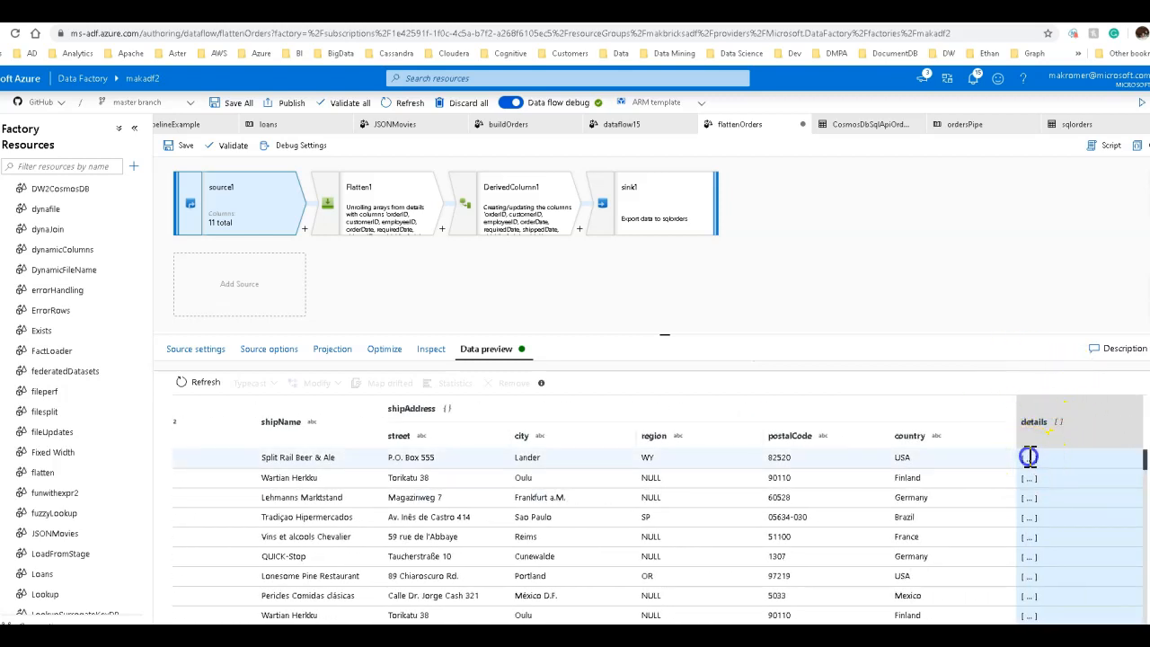
{"action": "left_click", "coordinate": [1028, 458]}
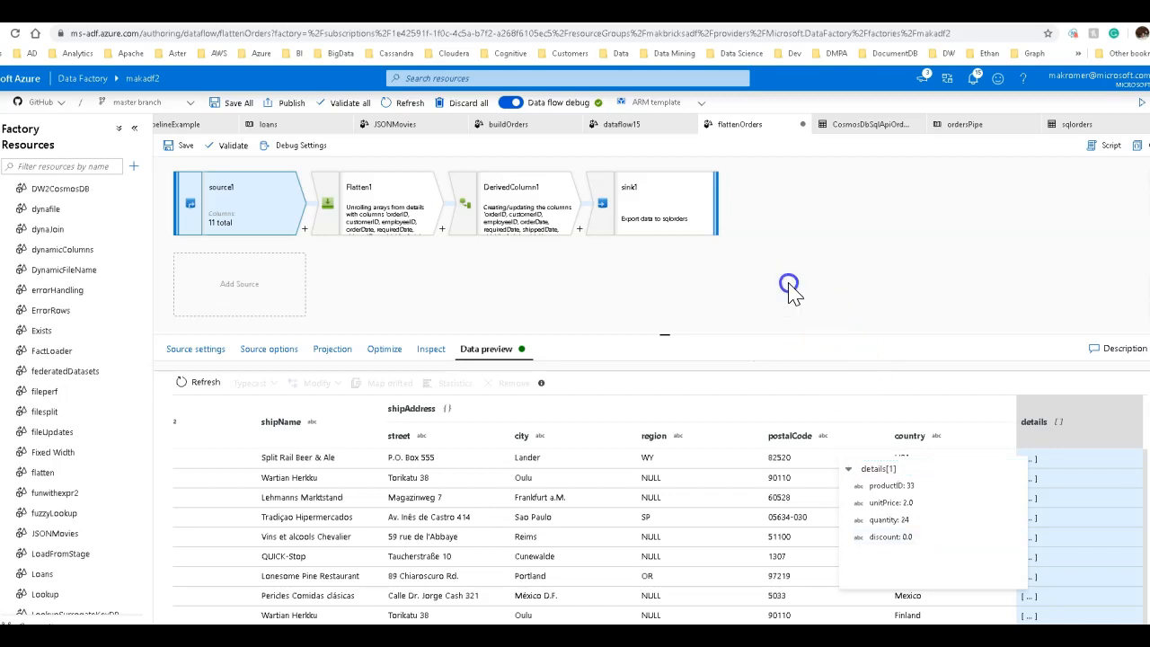
{"action": "left_click", "coordinate": [650, 201]}
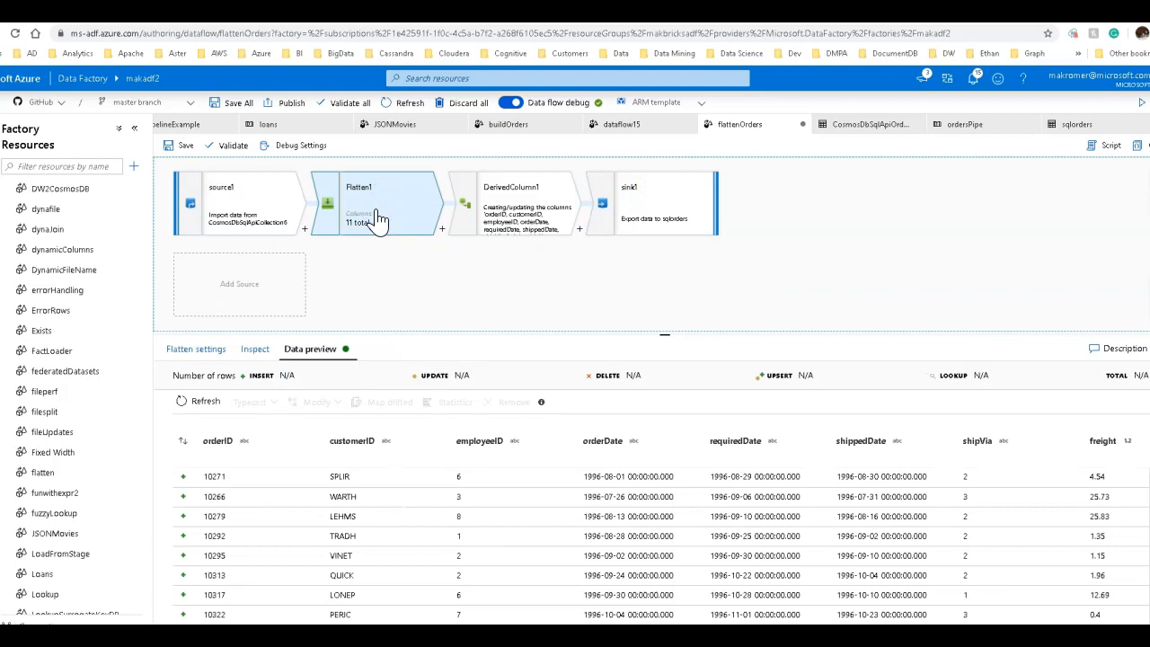
Show Flatten1's preview with unrolled productID, unitPrice, quantity and discount columns.
{"action": "left_click", "coordinate": [305, 230]}
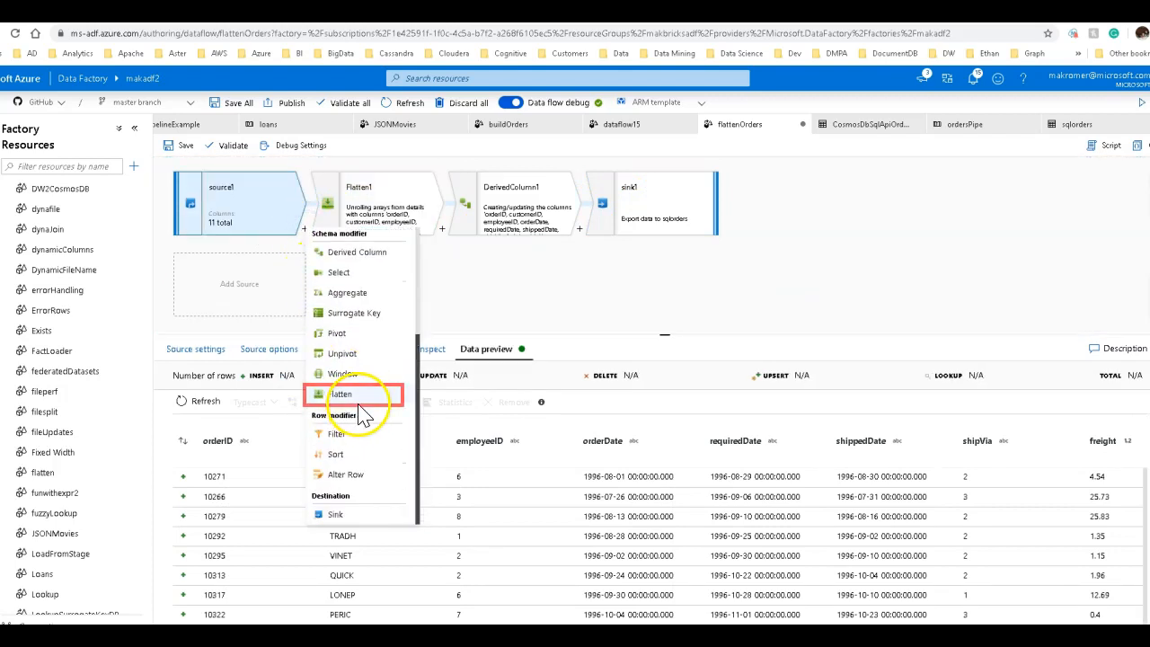
{"action": "mouse_move", "coordinate": [530, 338]}
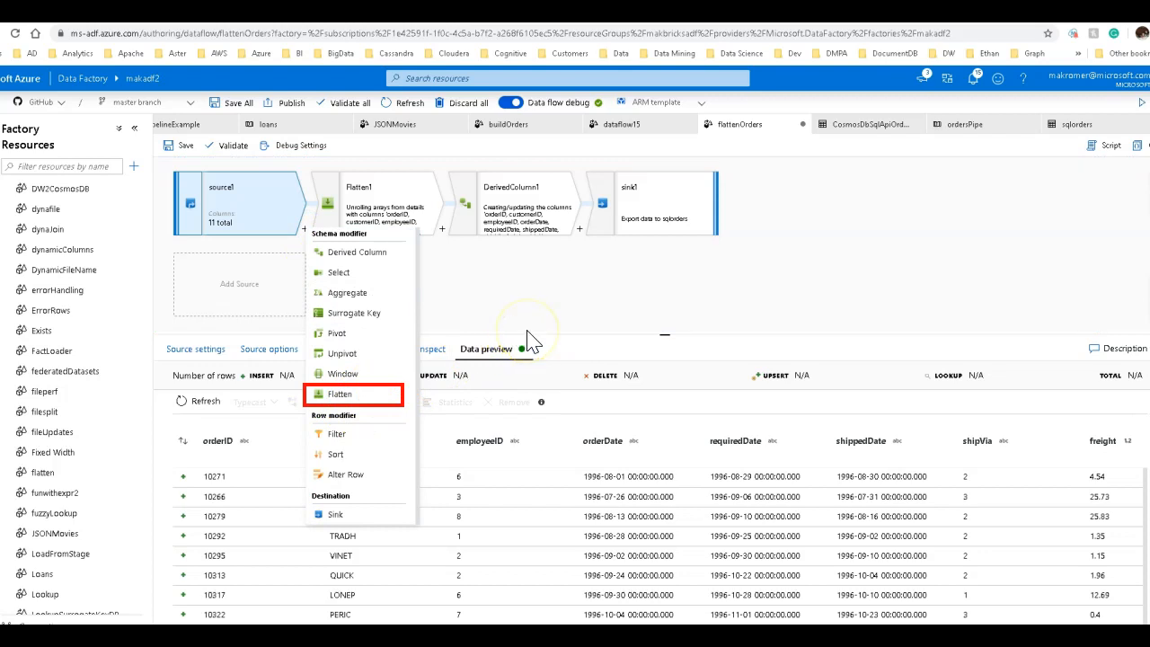
{"action": "mouse_move", "coordinate": [374, 320]}
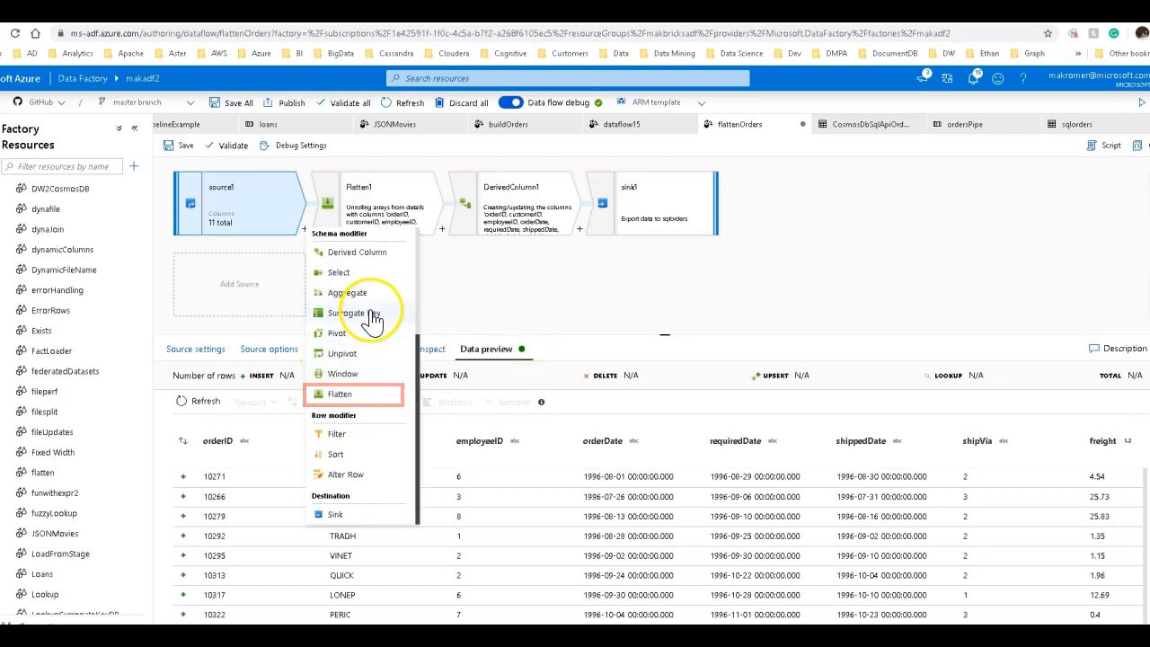
{"action": "mouse_move", "coordinate": [368, 394]}
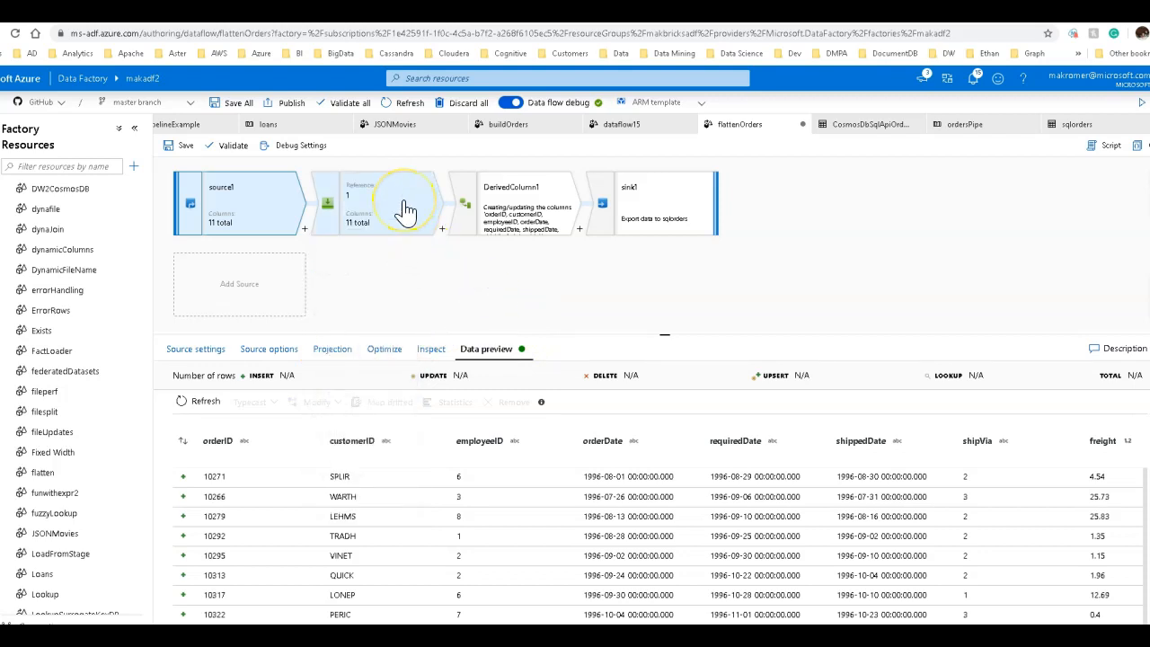
{"action": "left_click", "coordinate": [404, 202]}
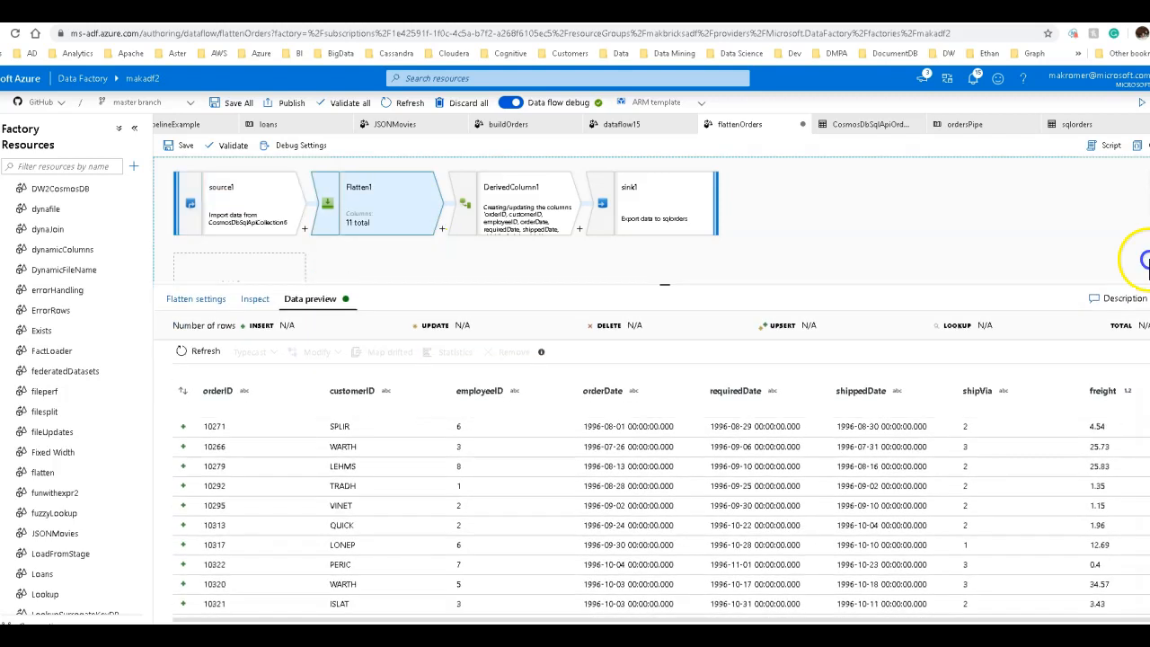
{"action": "scroll", "scroll_direction": "down", "scroll_amount": 3}
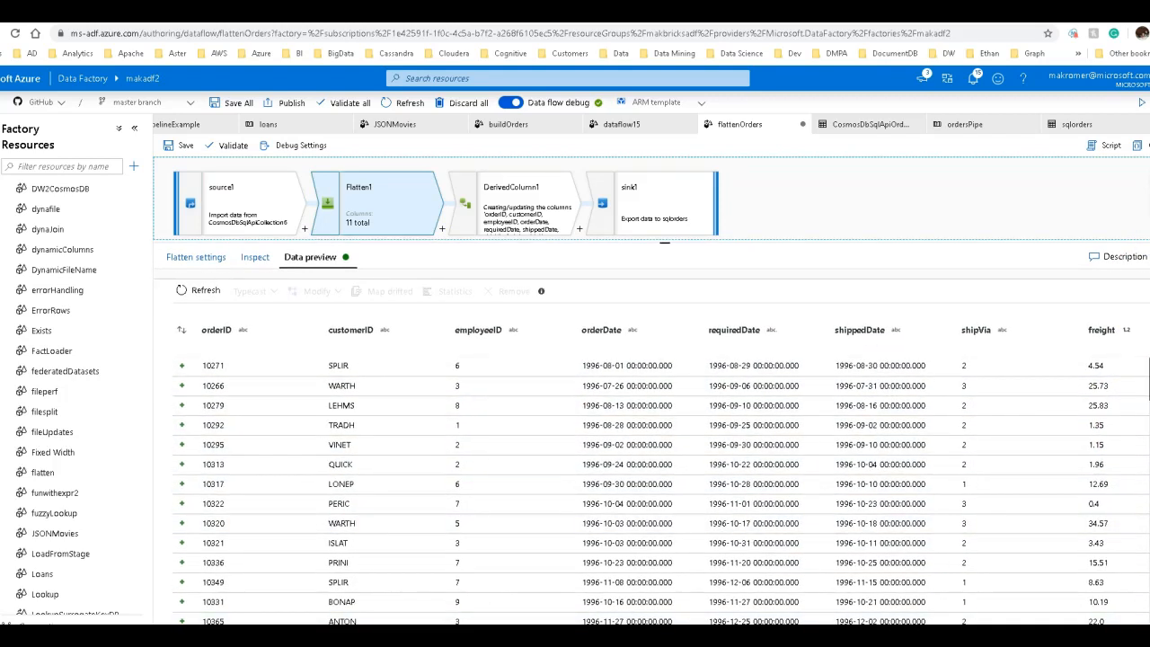
{"action": "scroll", "scroll_direction": "right", "scroll_amount": 3}
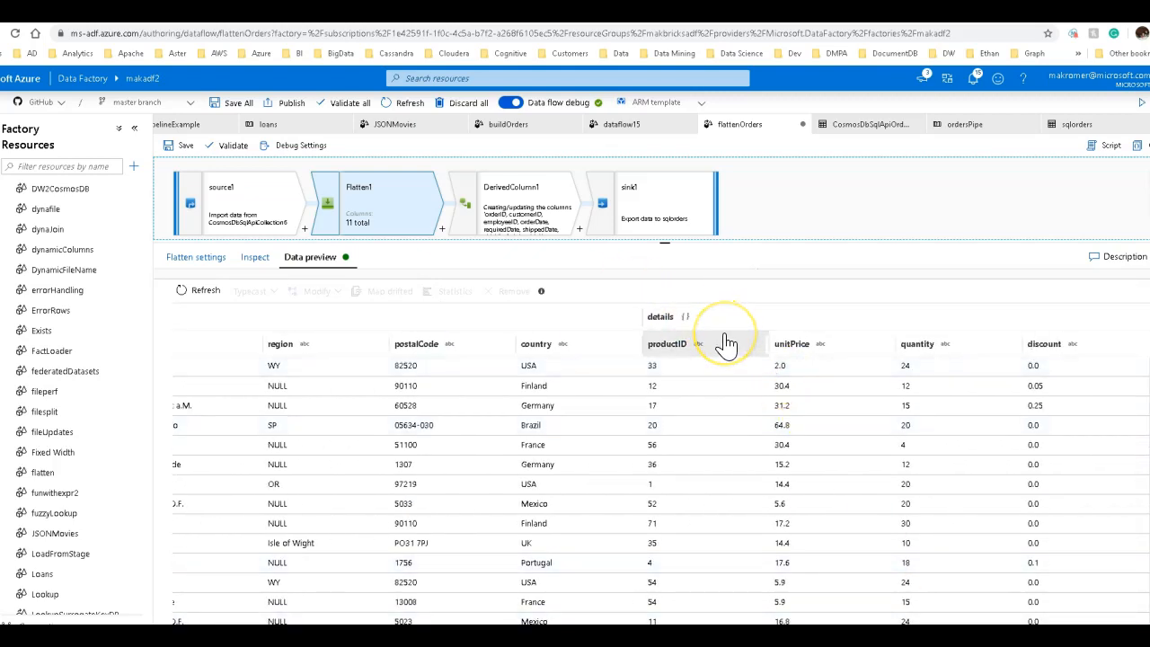
{"action": "mouse_move", "coordinate": [769, 252]}
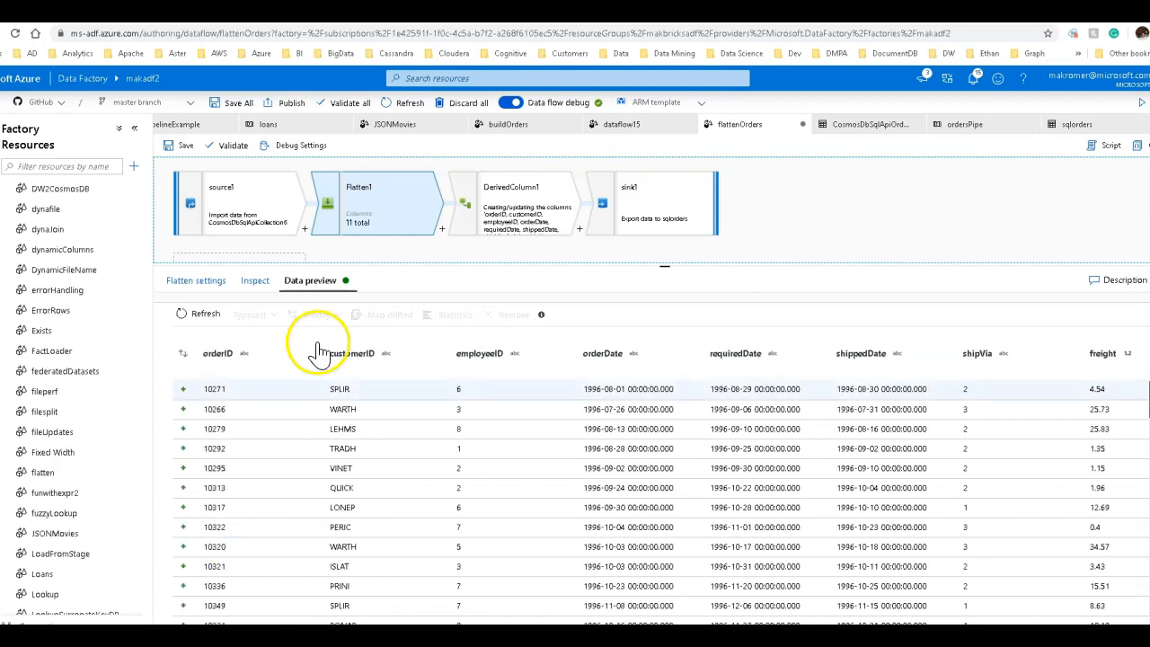
Review Flatten1's settings: unroll by details[] from source1 and its input column mappings.
{"action": "left_click", "coordinate": [194, 280]}
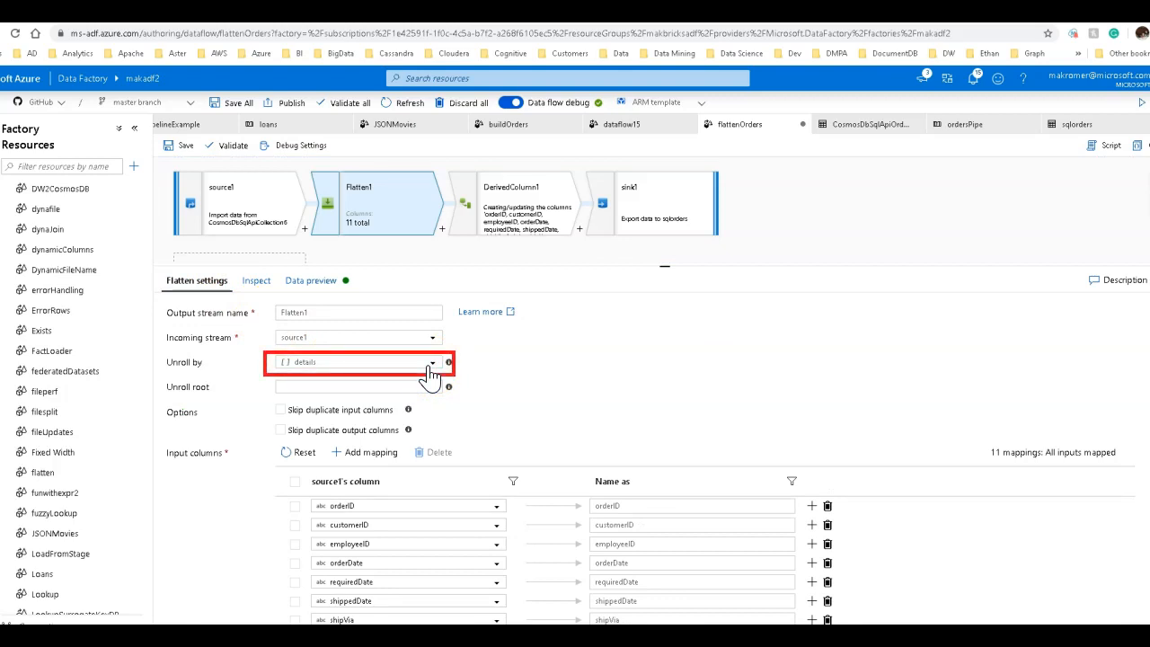
{"action": "left_click", "coordinate": [431, 363]}
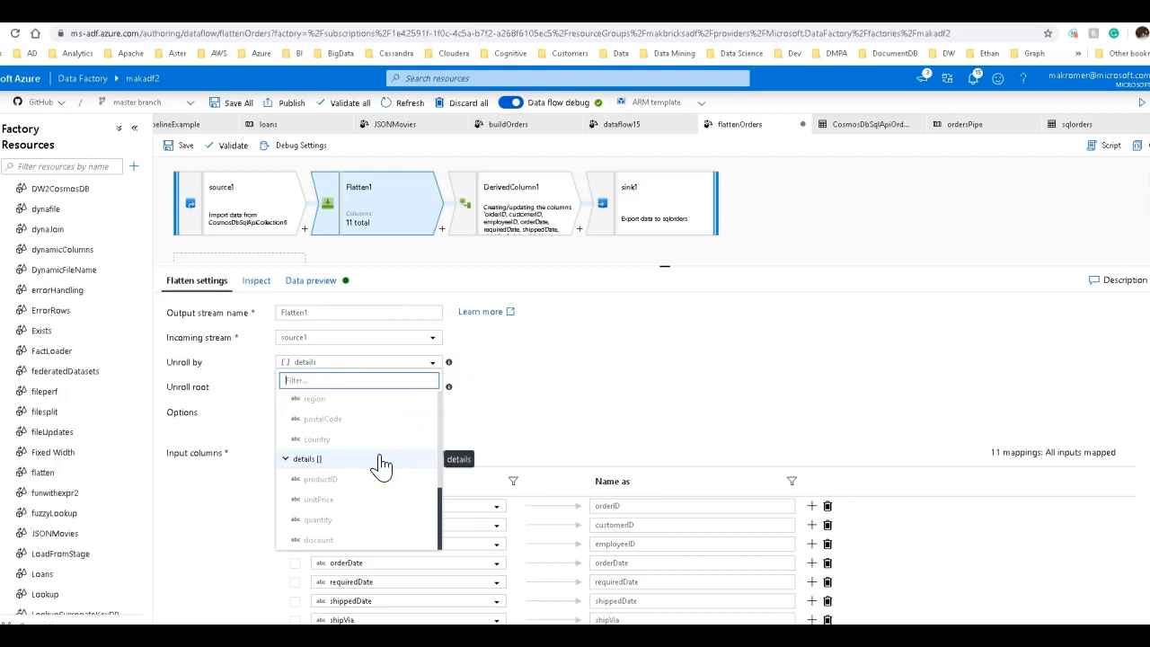
{"action": "mouse_move", "coordinate": [553, 395]}
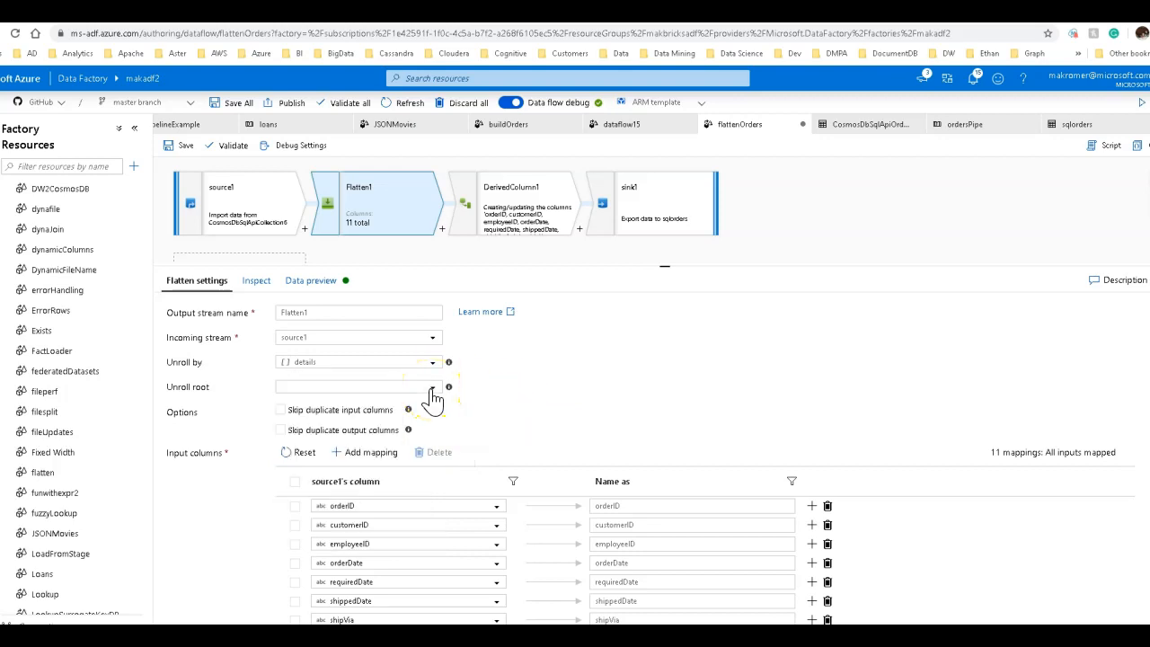
{"action": "scroll", "scroll_direction": "down", "scroll_amount": 3}
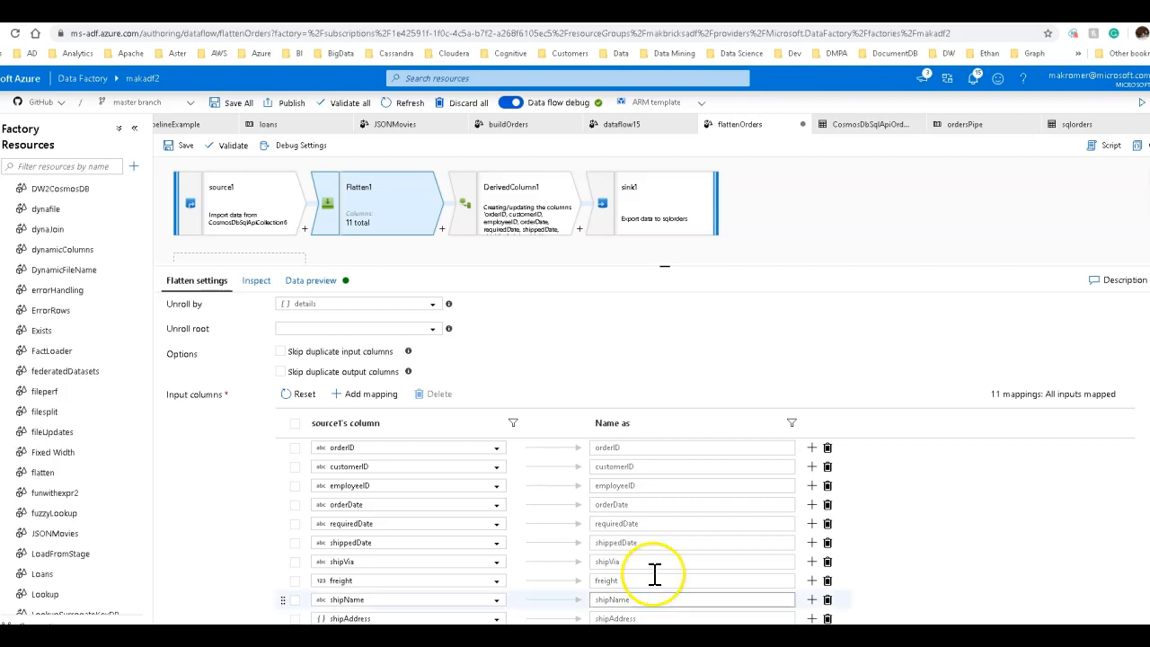
In DerivedColumn1, choose details as the column to derive.
{"action": "left_click", "coordinate": [510, 201]}
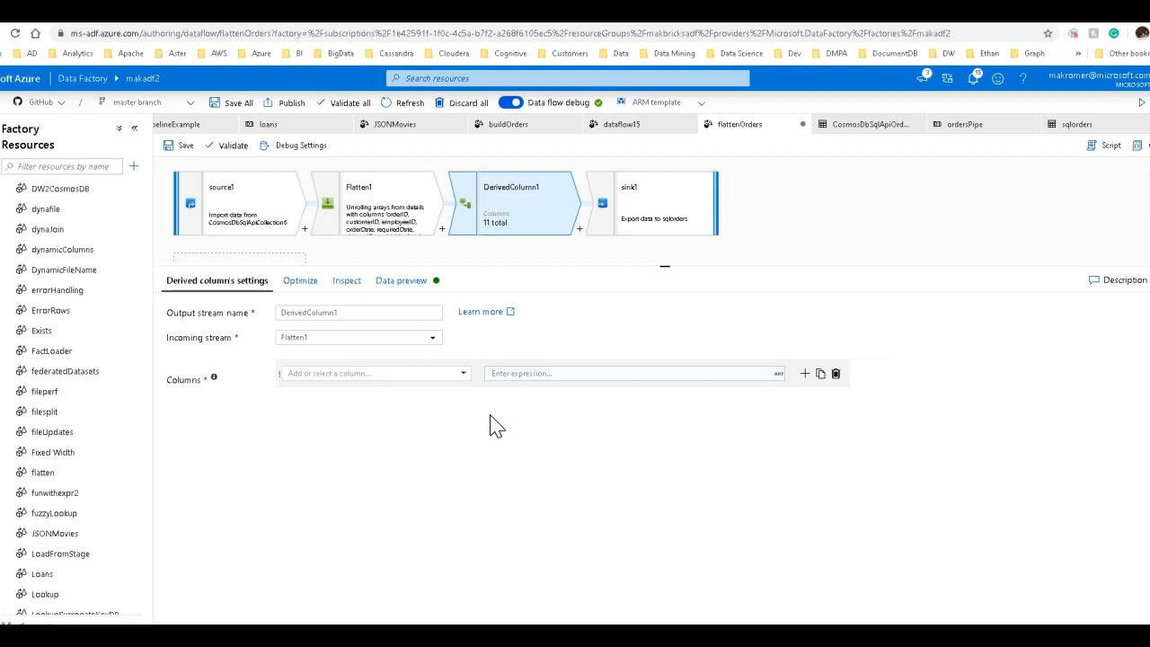
{"action": "mouse_move", "coordinate": [504, 404]}
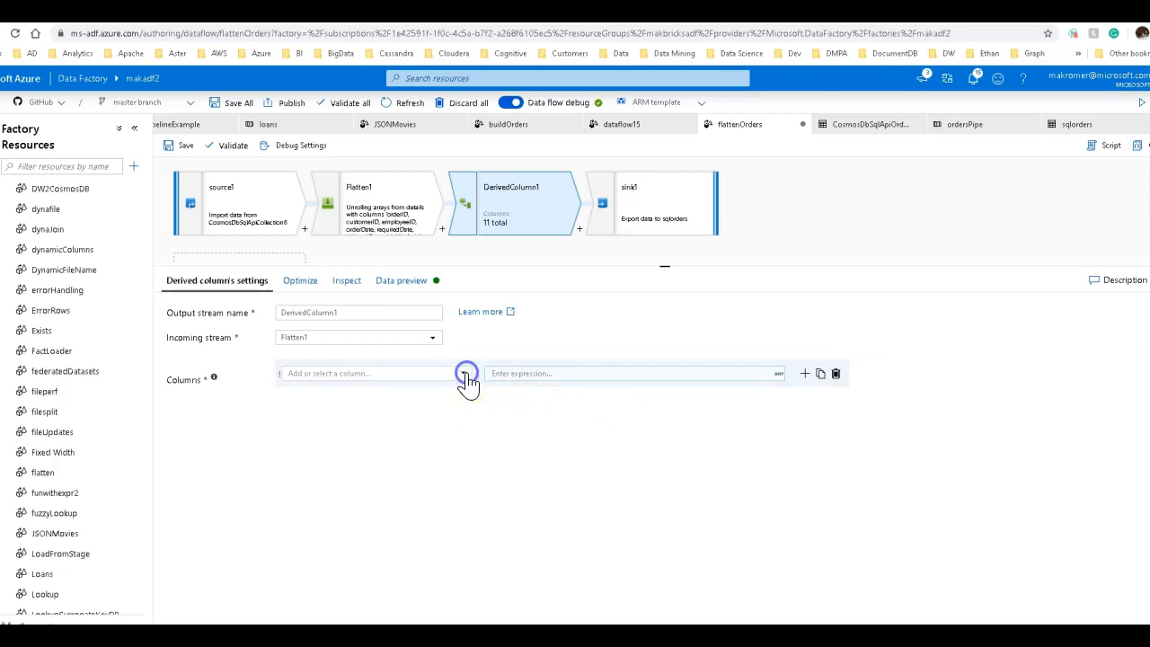
{"action": "left_click", "coordinate": [463, 372]}
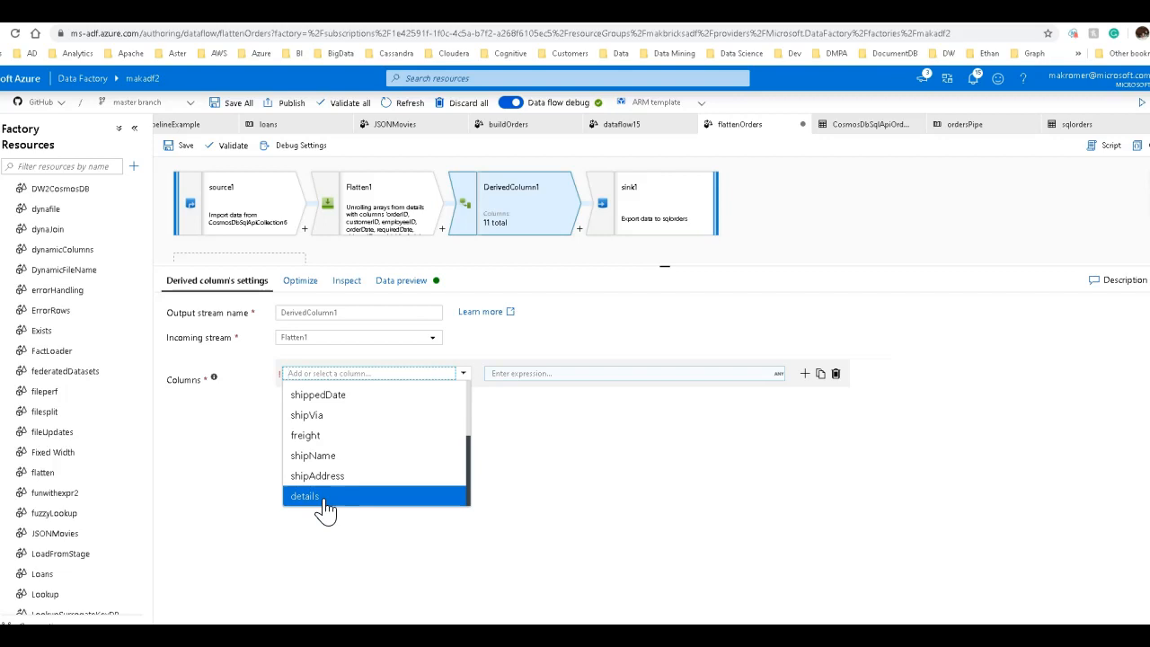
{"action": "left_click", "coordinate": [306, 496]}
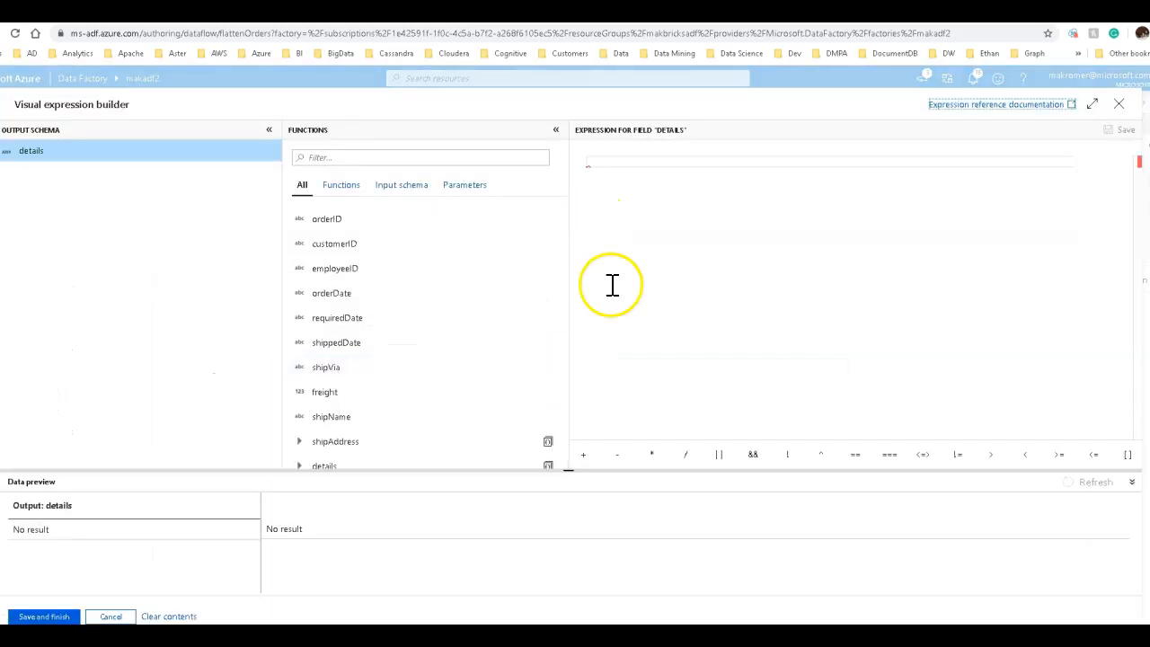
Save the details structure expression mapping productID, unitPrice, quantity and discount.
{"action": "scroll", "scroll_direction": "down", "scroll_amount": 3}
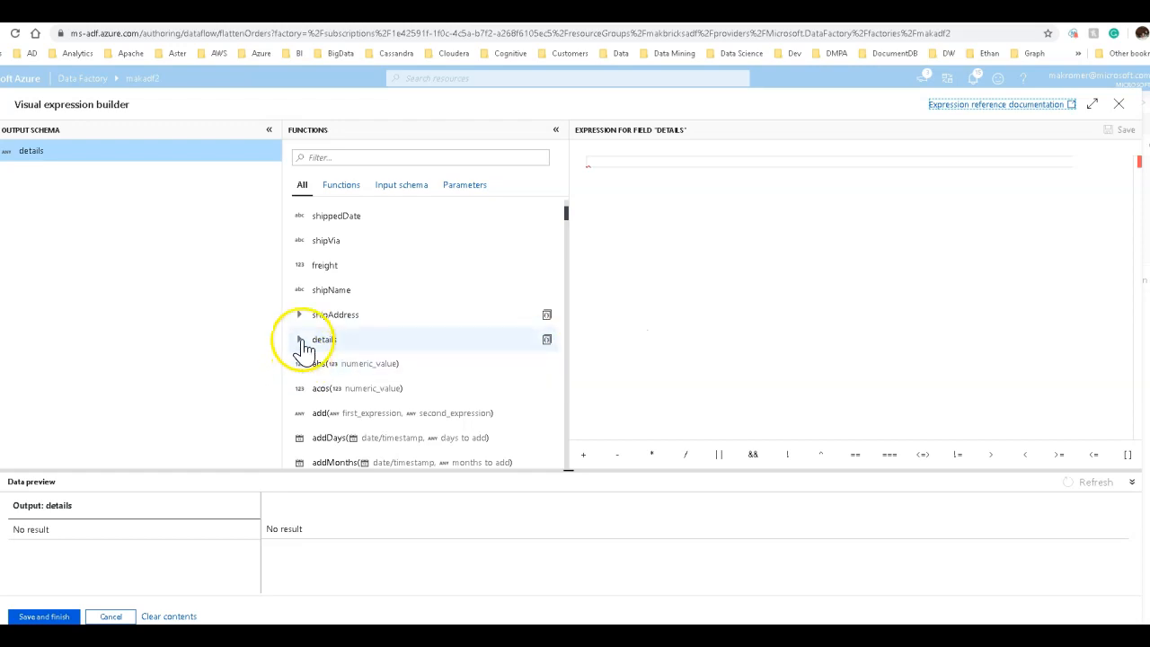
{"action": "left_click", "coordinate": [546, 338]}
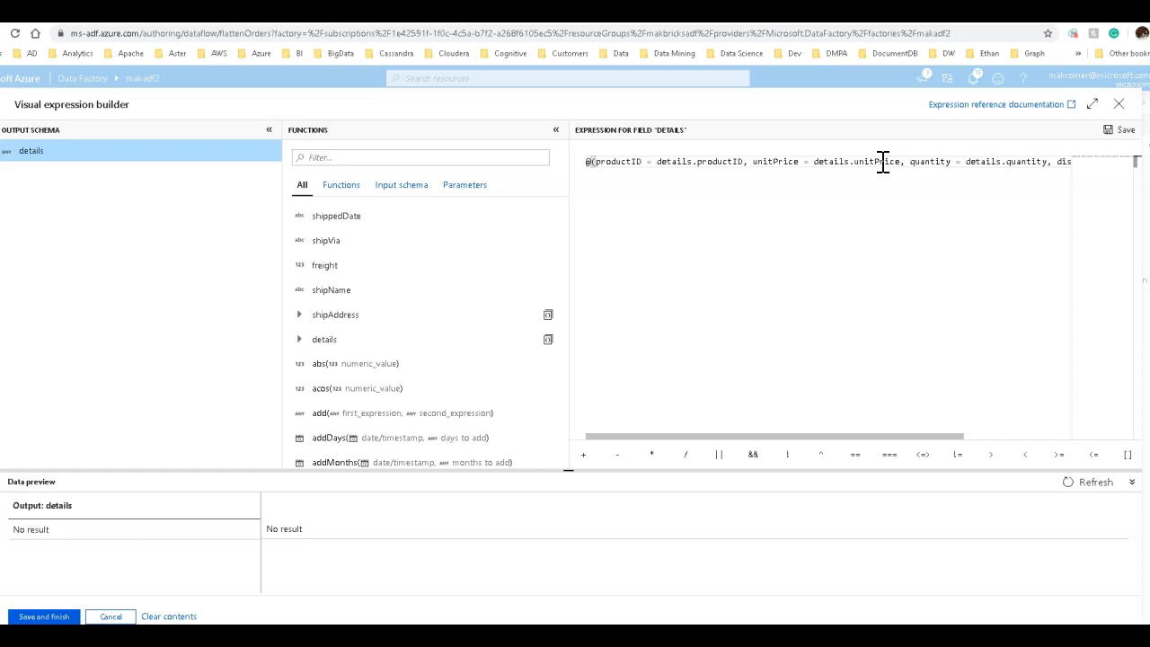
{"action": "left_click", "coordinate": [7, 151]}
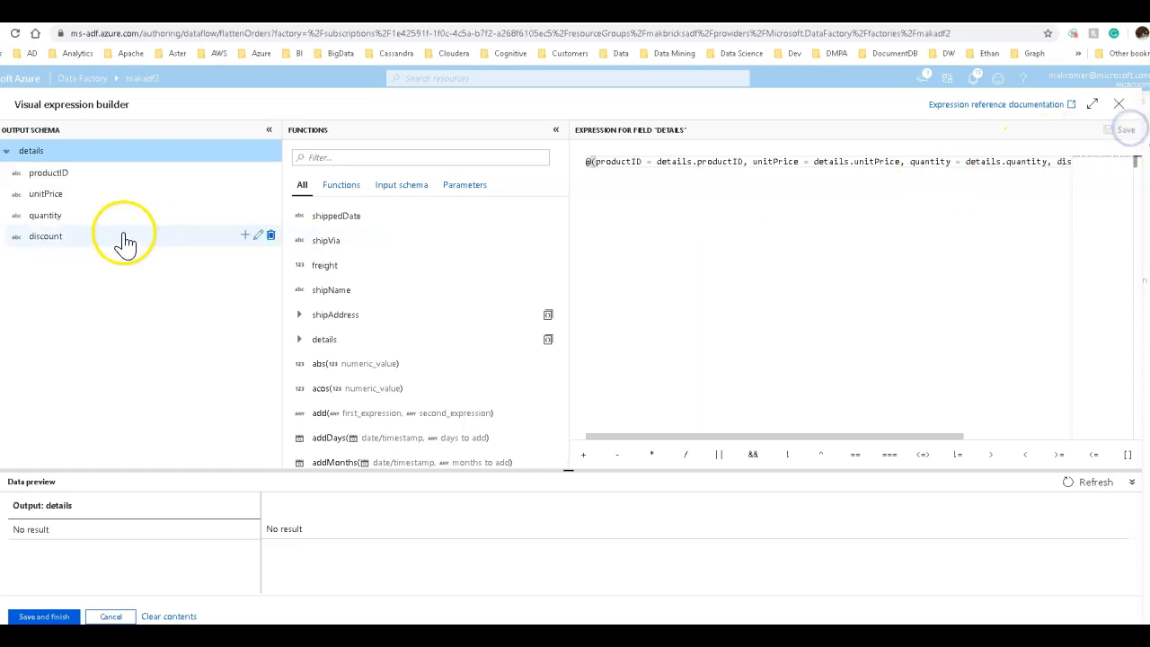
{"action": "mouse_move", "coordinate": [162, 241]}
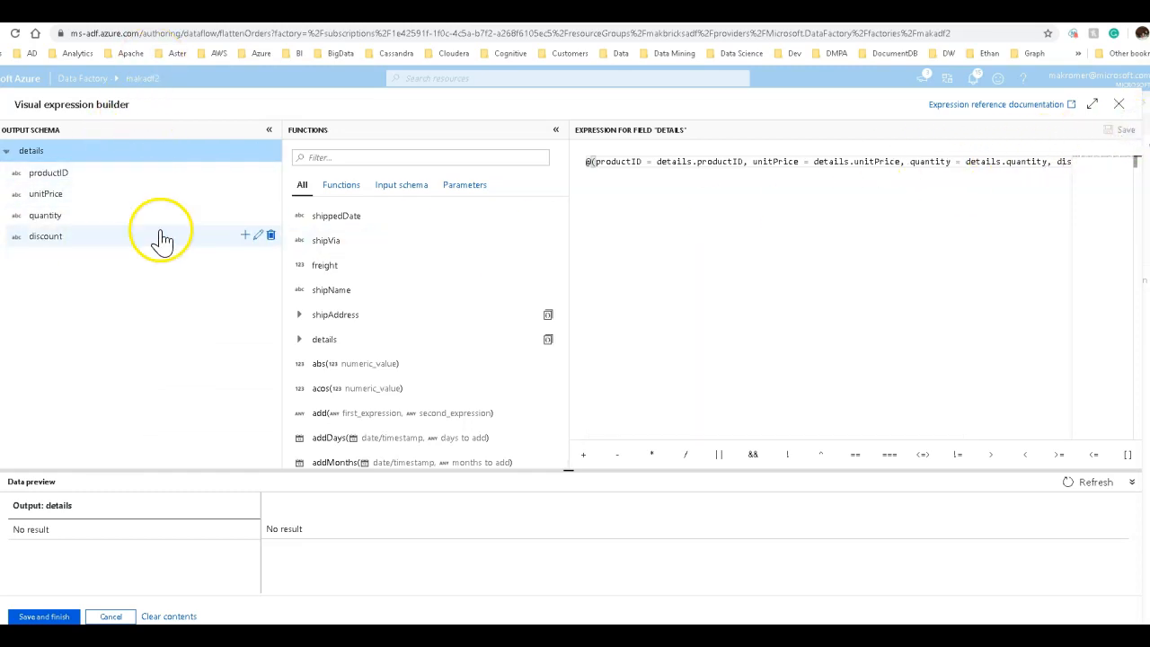
{"action": "mouse_move", "coordinate": [248, 246]}
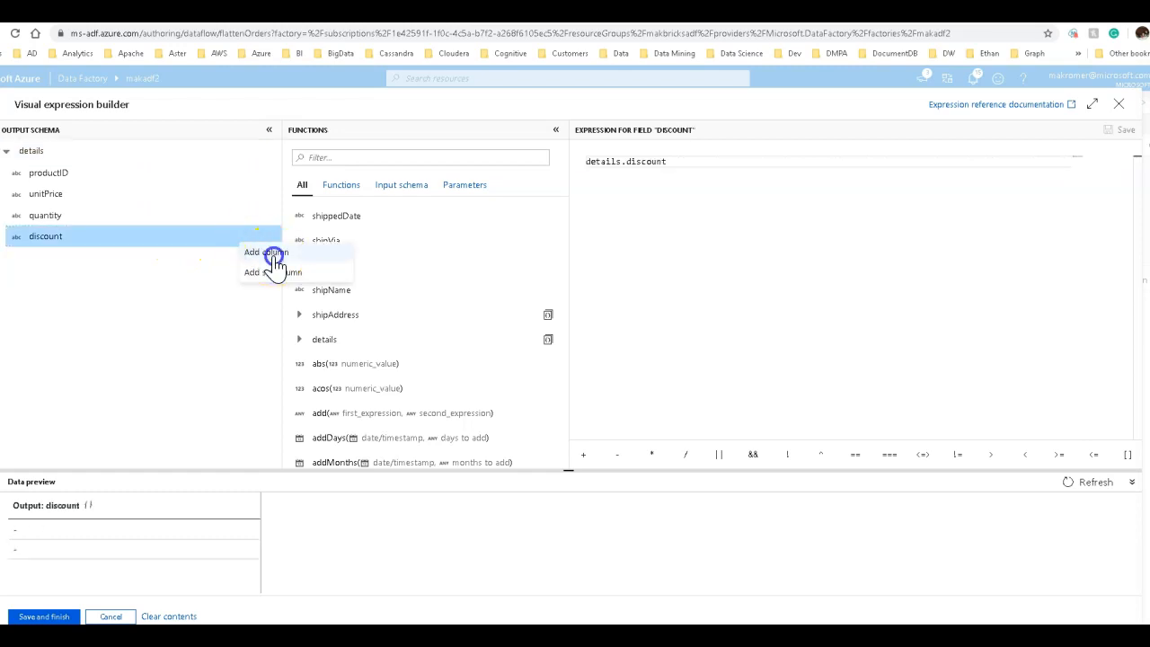
Add a totalAmount subcolumn and start its toString(round(...),'###.##') expression.
{"action": "left_click", "coordinate": [266, 252]}
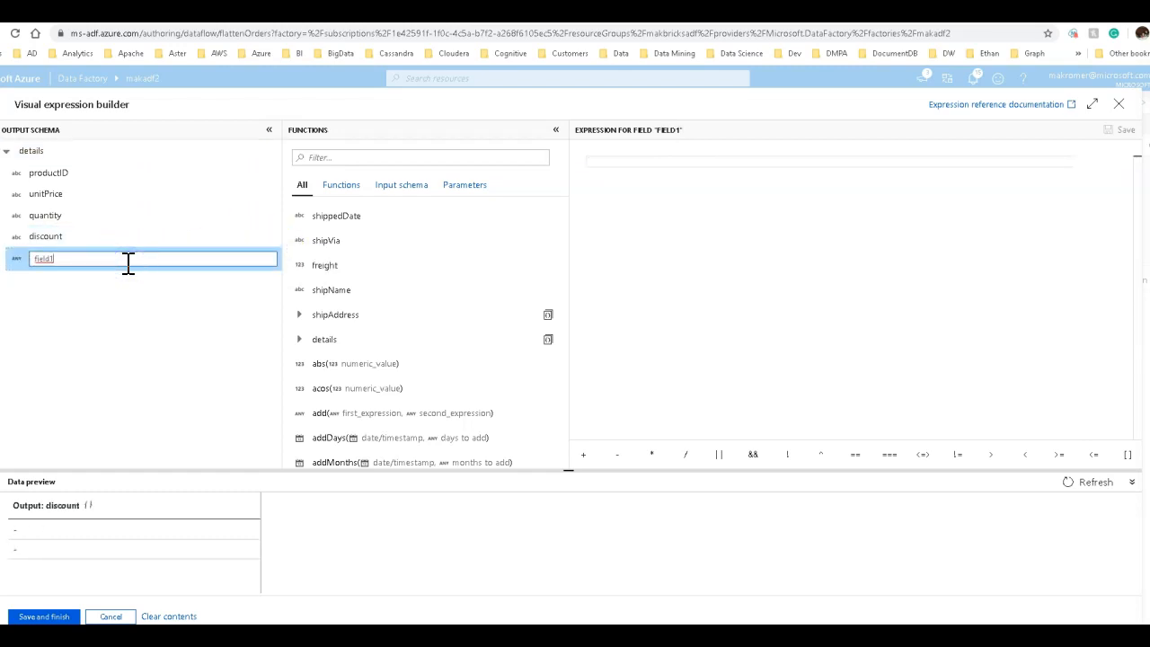
{"action": "type", "text": "totalAmoun"}
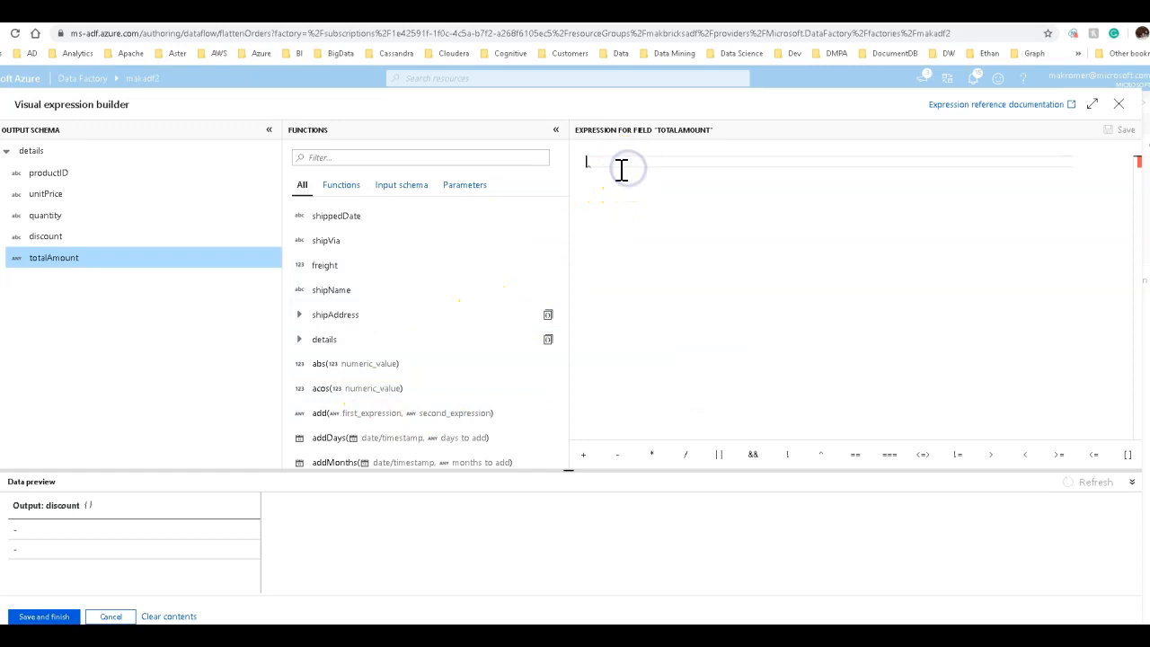
{"action": "type", "text": "toString(,'#"}
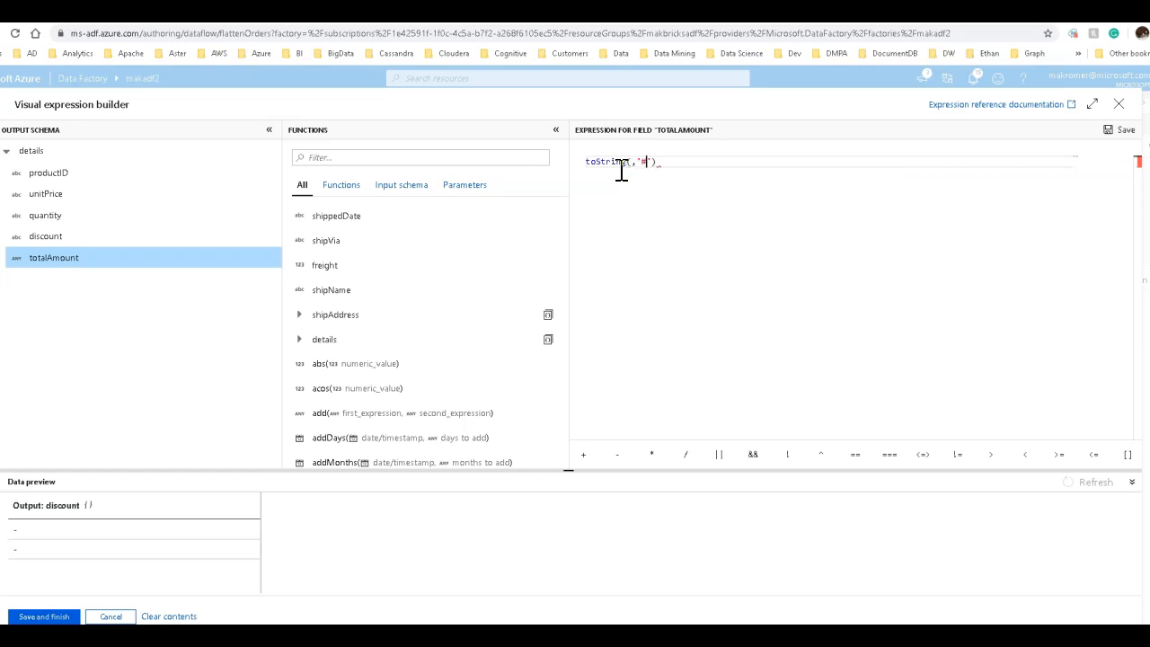
{"action": "type", "text": "##.##"}
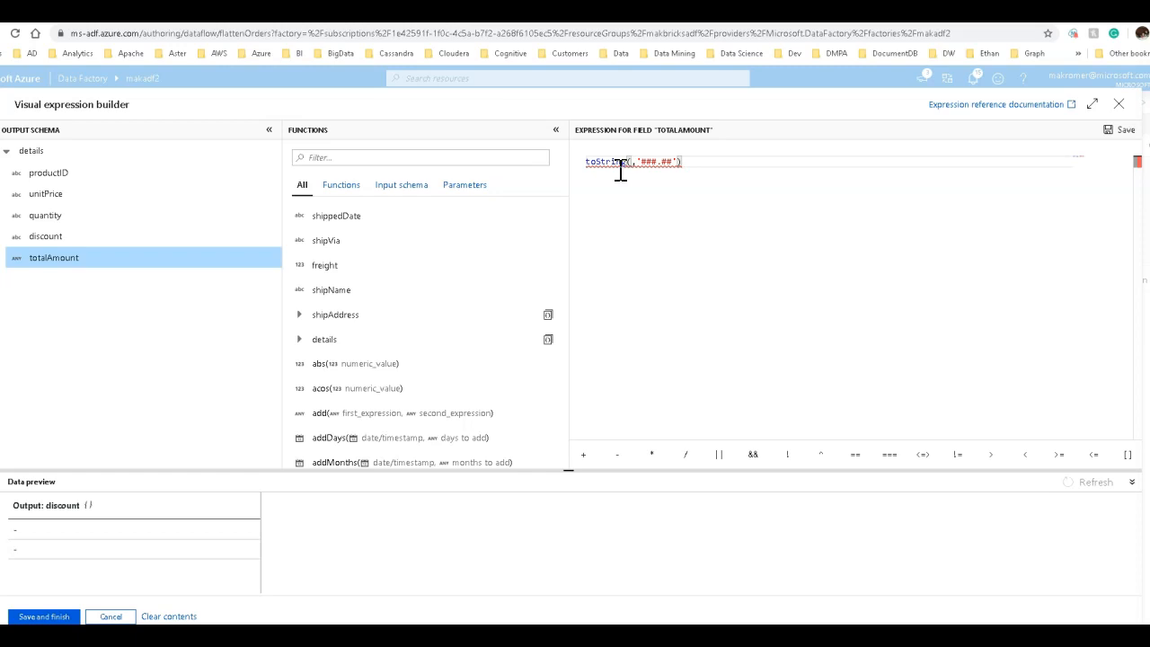
{"action": "type", "text": "round("}
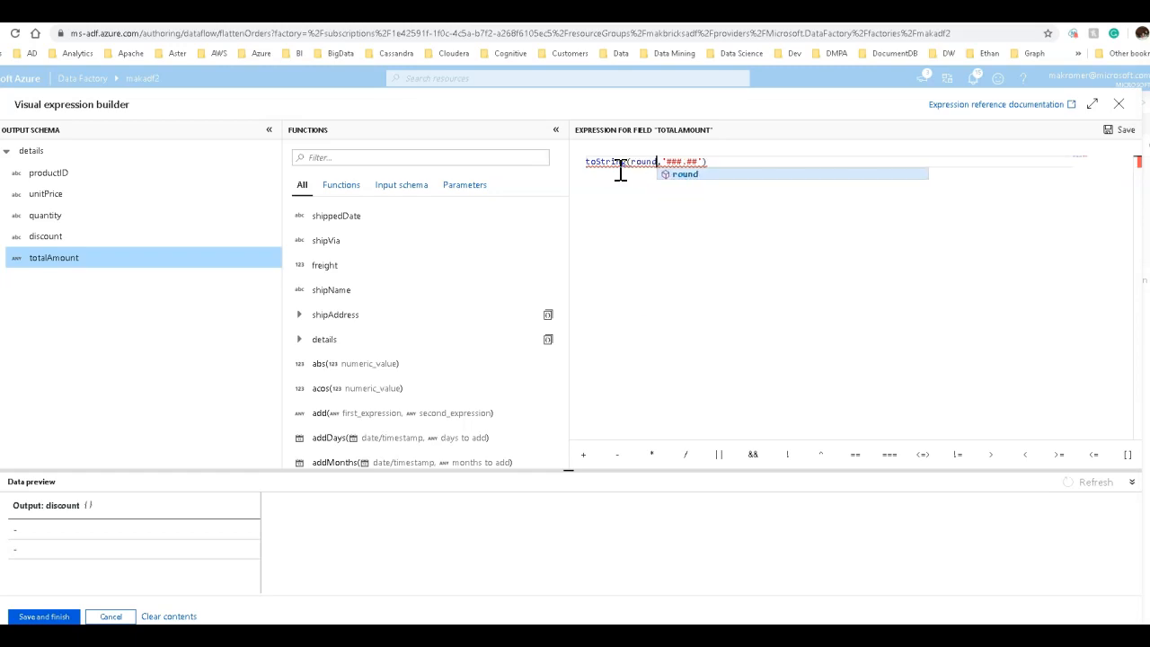
{"action": "left_click", "coordinate": [685, 172]}
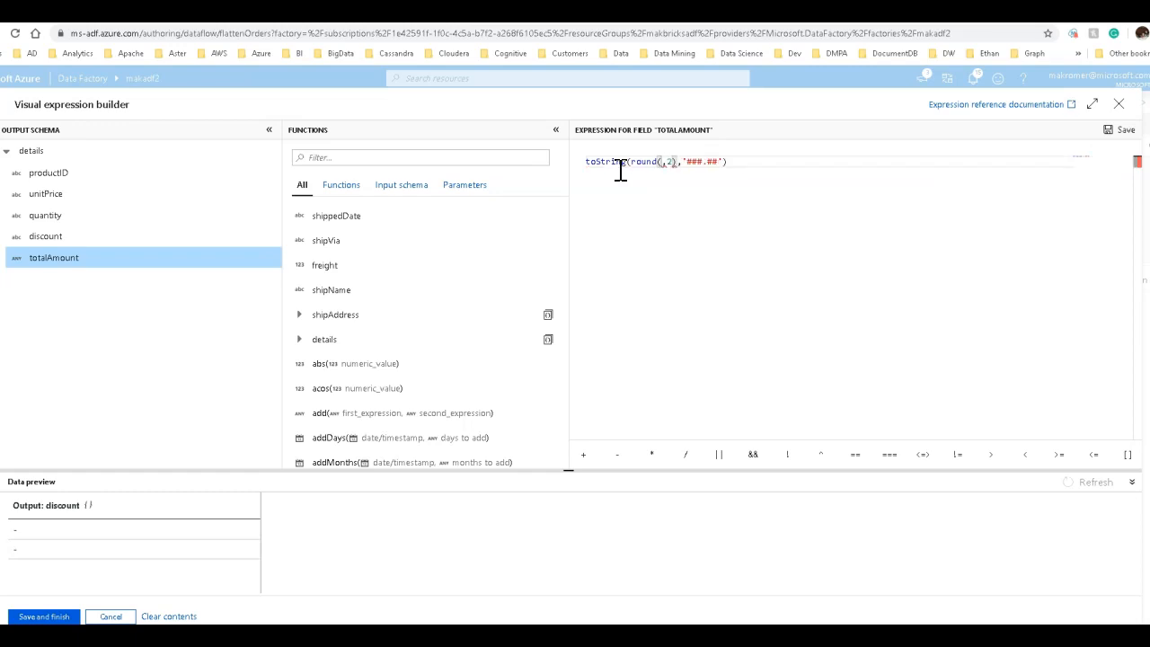
Complete the expression with toInteger(details.quantity)*toInteger(details.unitPrice) and refresh its preview.
{"action": "type", "text": "to"}
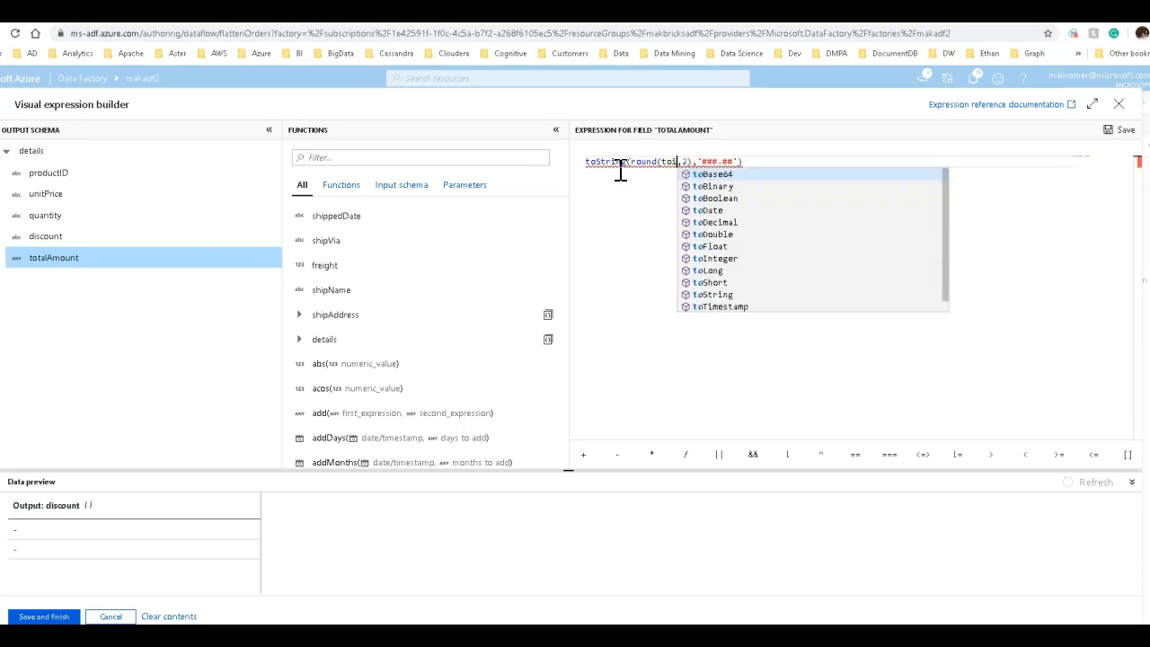
{"action": "left_click", "coordinate": [715, 259]}
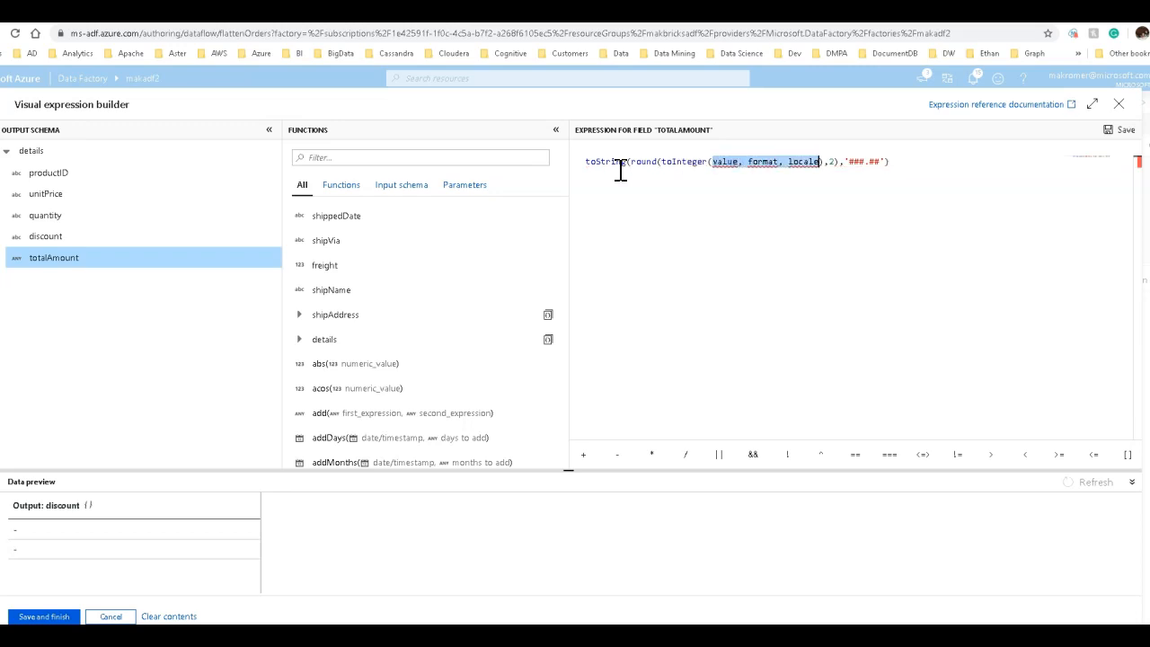
{"action": "key", "text": "Delete"}
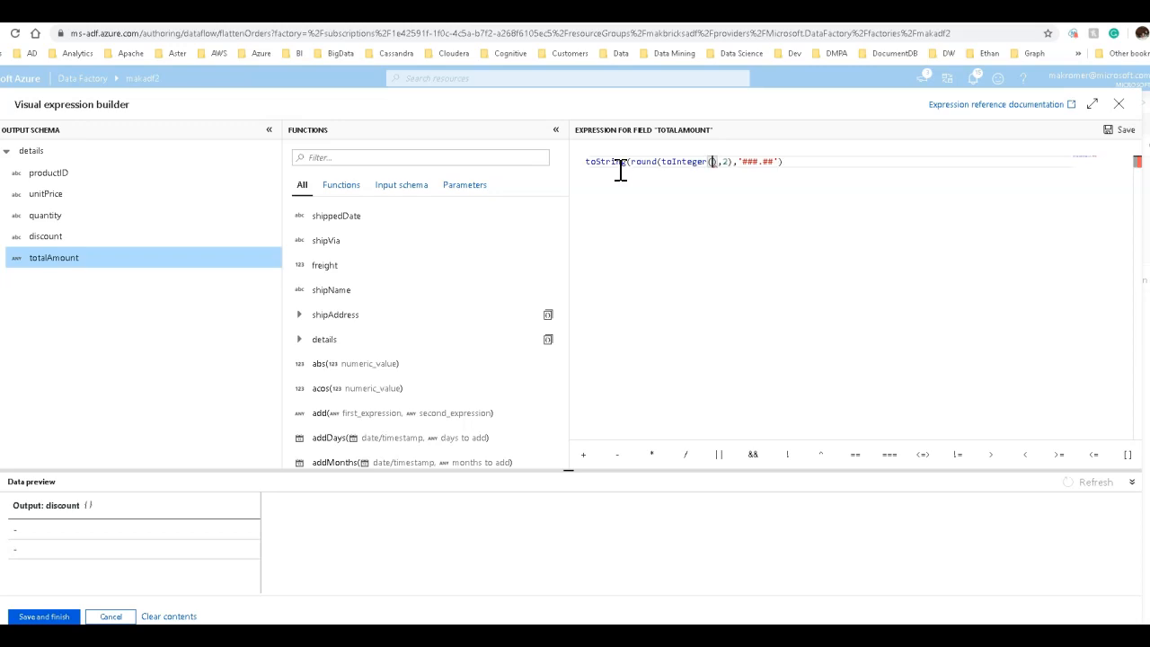
{"action": "left_click", "coordinate": [299, 337]}
{"action": "type", "text": "details.quantity)*toInteger(details.unitPrice"}
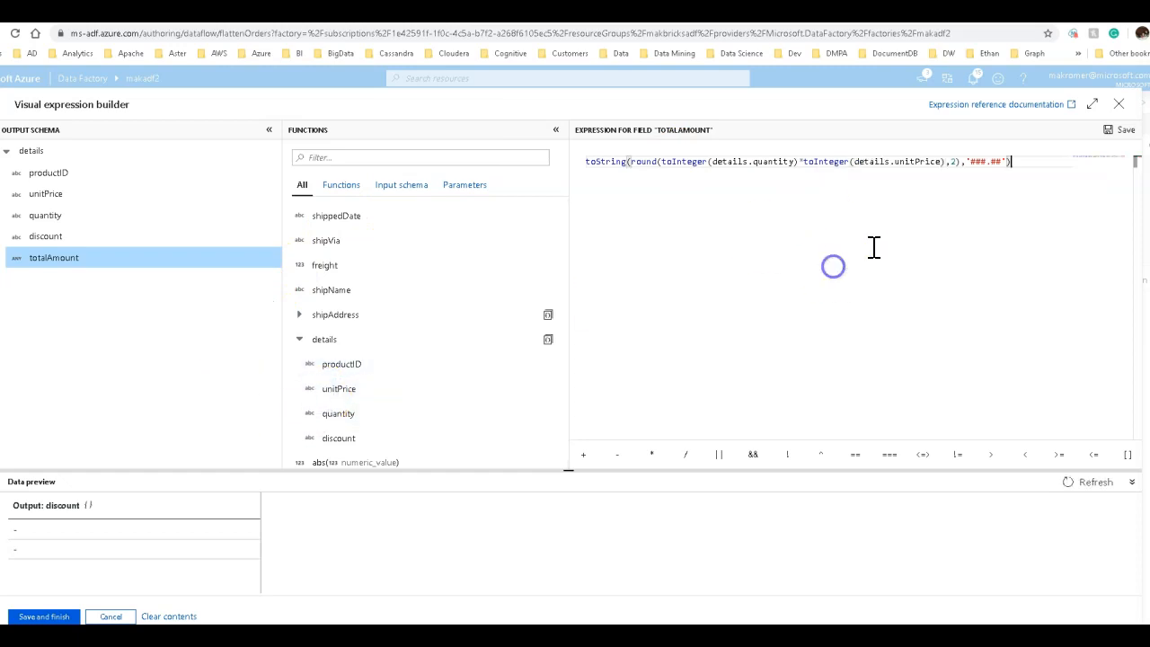
{"action": "left_click", "coordinate": [1096, 481]}
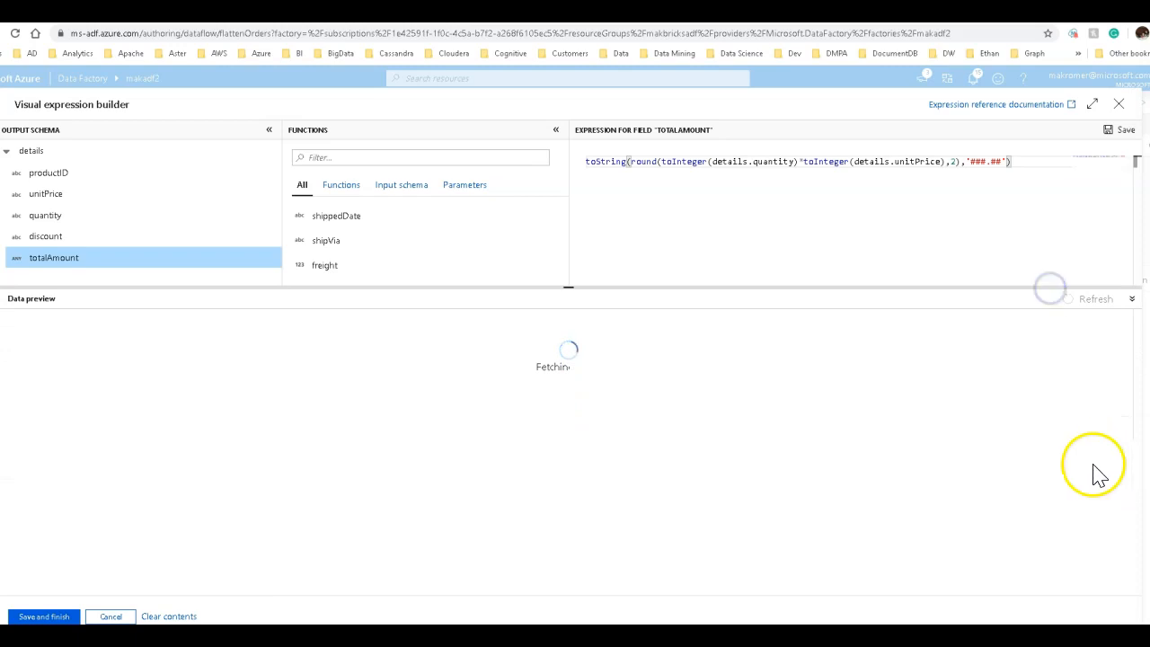
{"action": "mouse_move", "coordinate": [394, 370]}
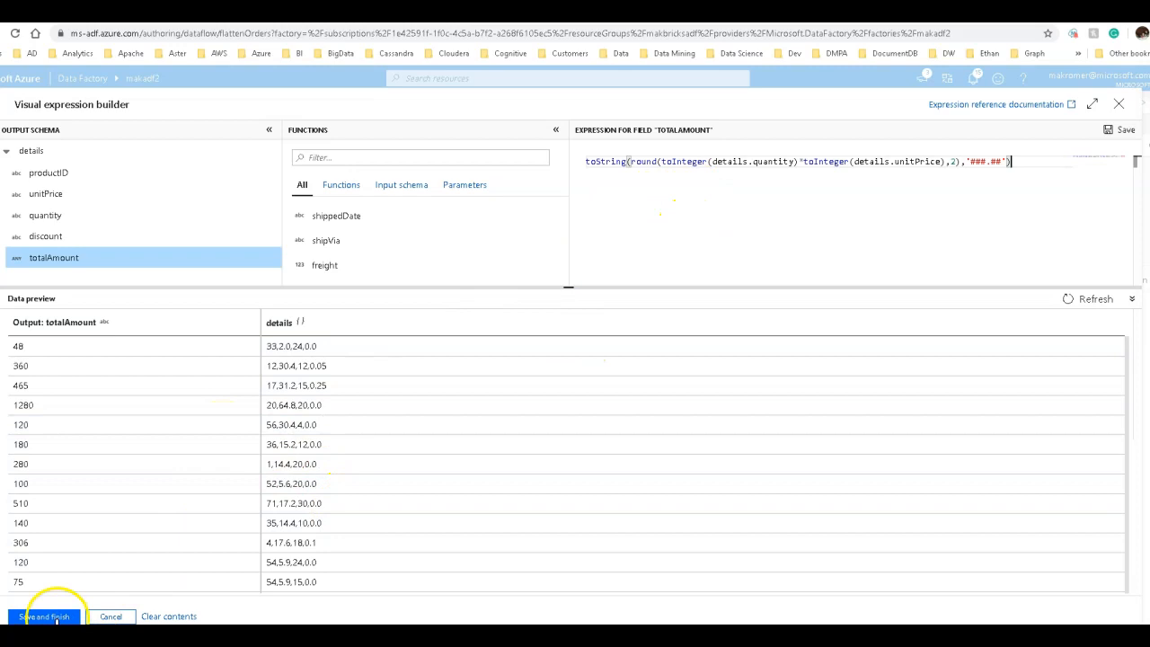
Save the totalAmount expression and return to the flattenOrders data flow.
{"action": "left_click", "coordinate": [44, 617]}
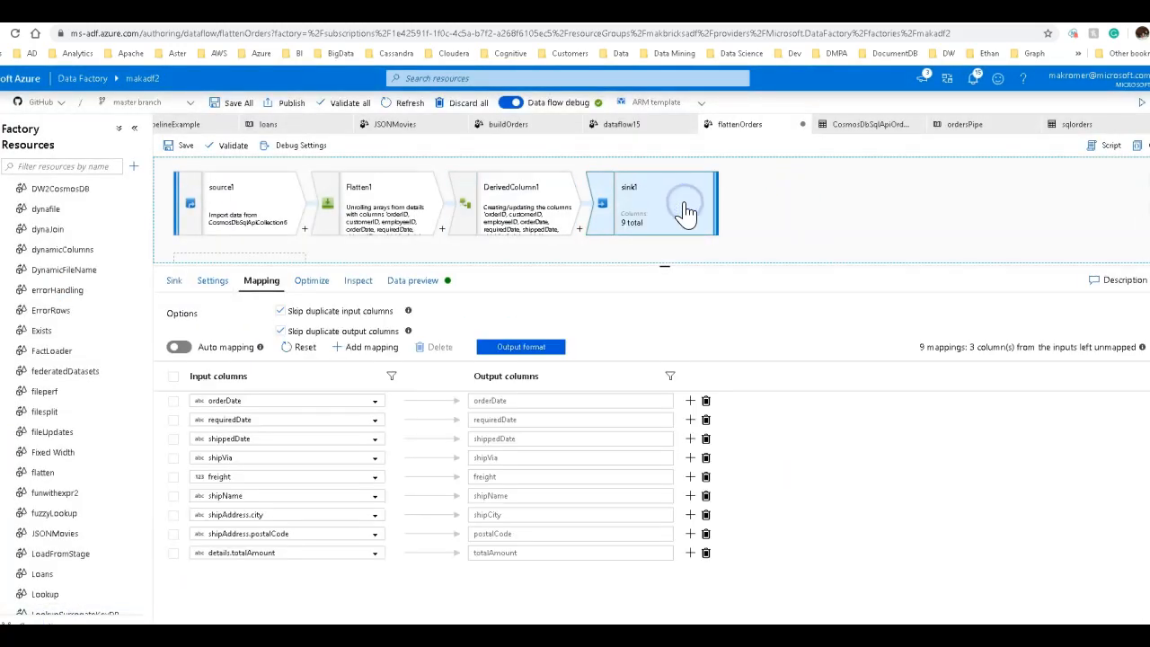
{"action": "mouse_move", "coordinate": [917, 574]}
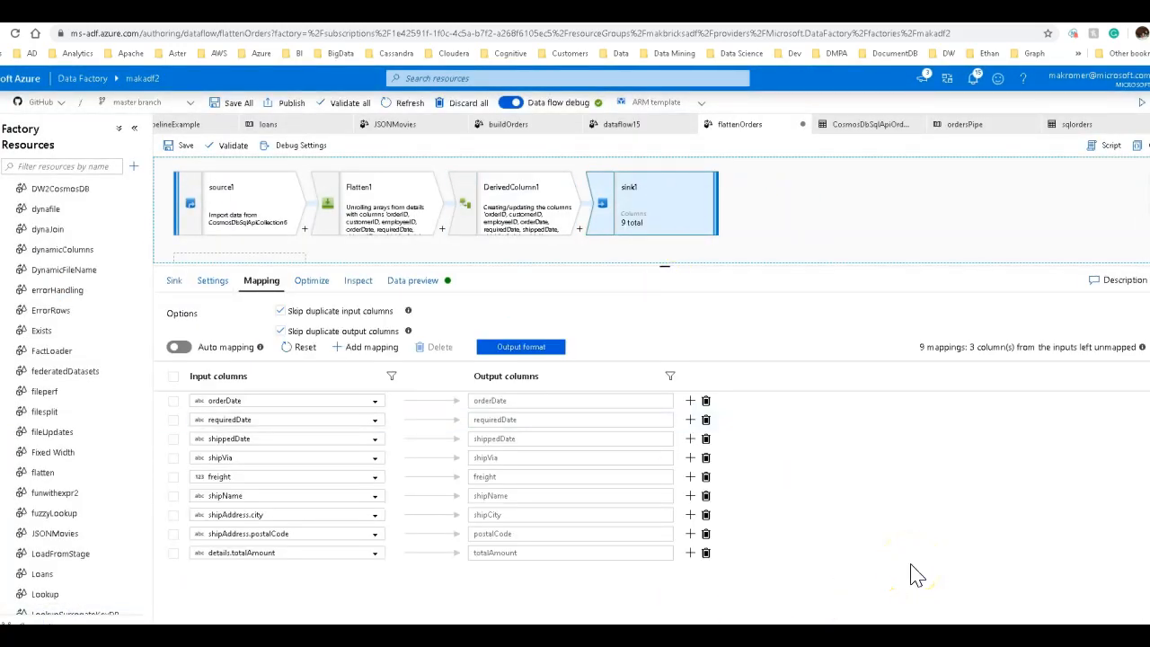
{"action": "mouse_move", "coordinate": [859, 503]}
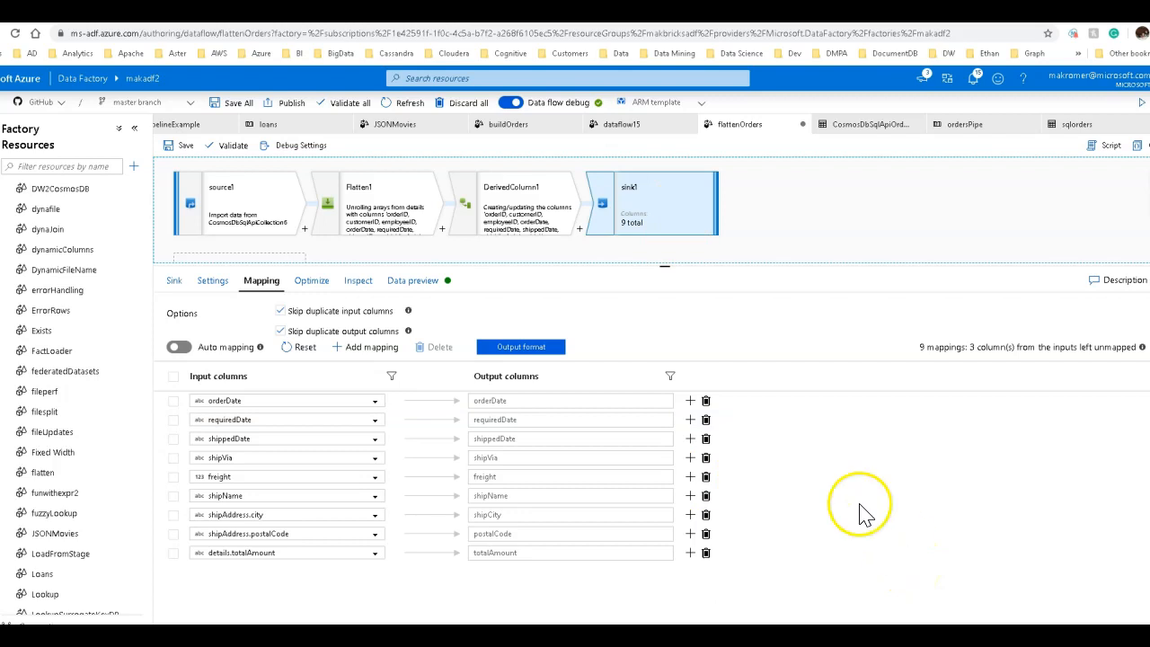
Show sink1 writes to the sqlorders Azure SQL dataset, table dbo.cosmosdborders.
{"action": "left_click", "coordinate": [212, 280]}
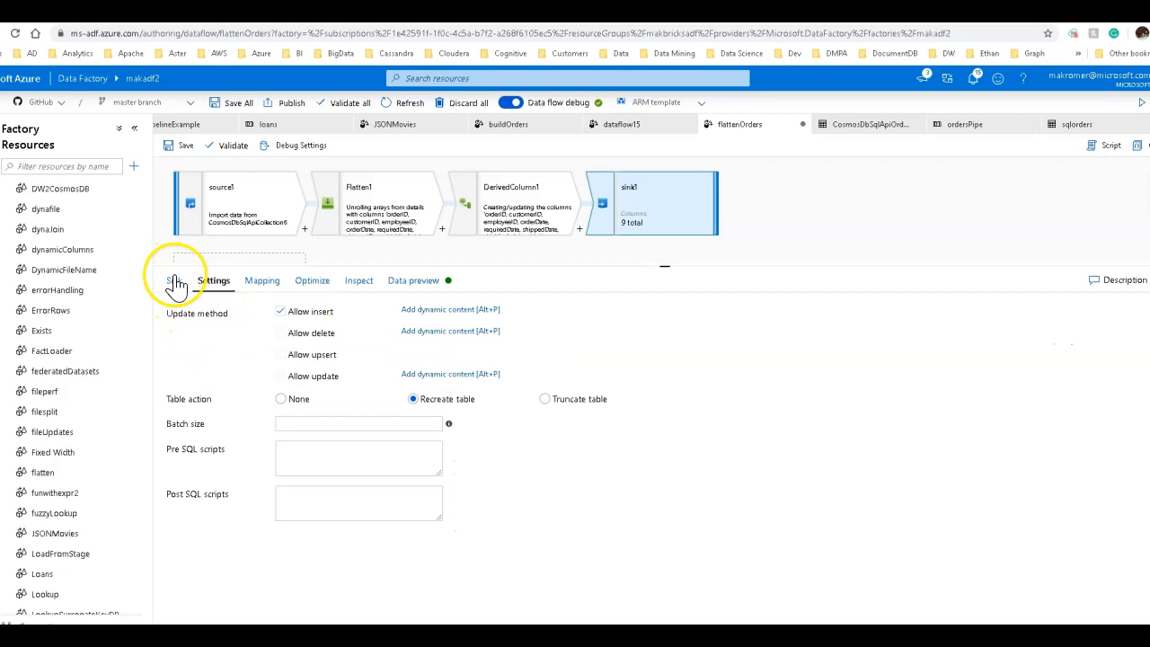
{"action": "left_click", "coordinate": [1088, 124]}
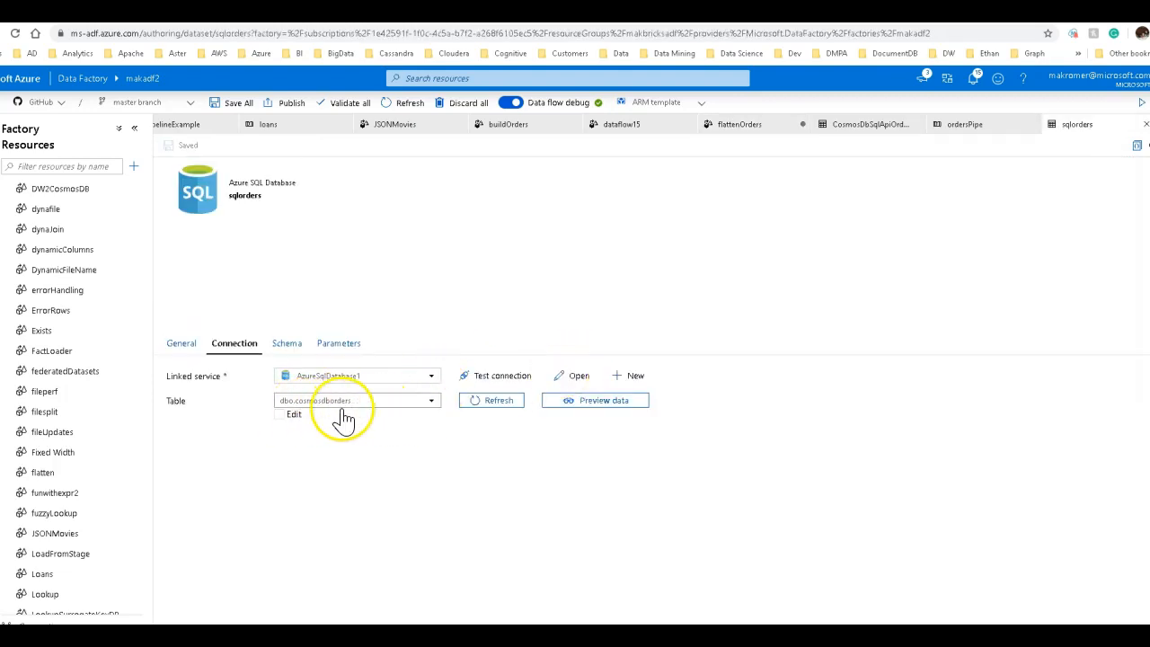
{"action": "mouse_move", "coordinate": [378, 415]}
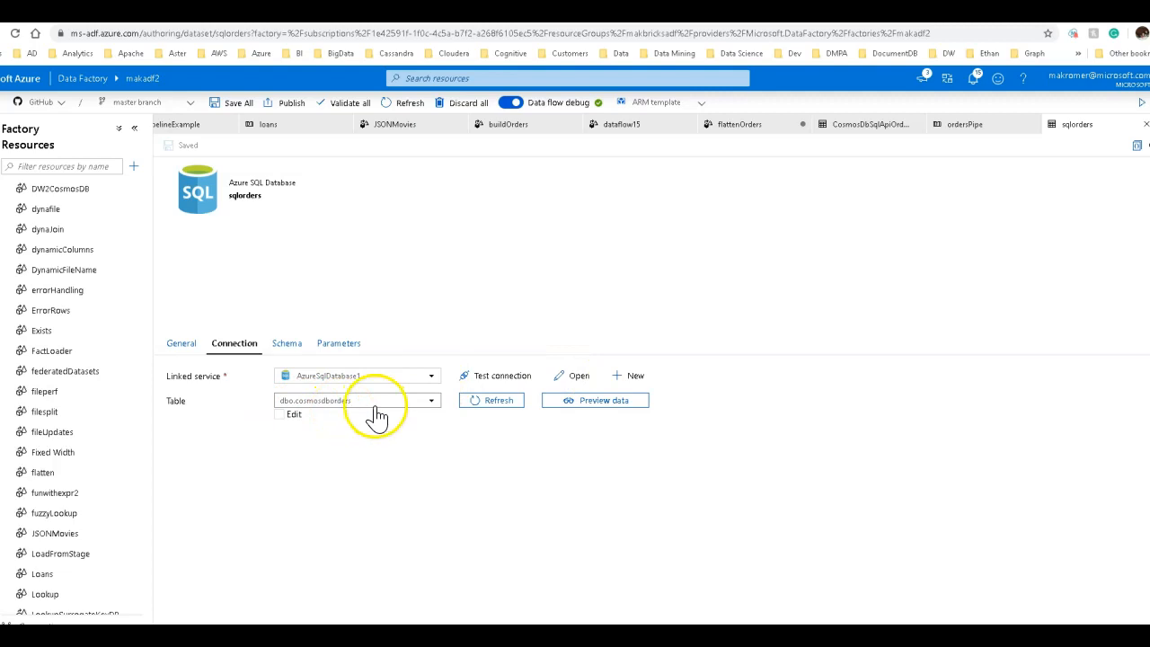
{"action": "mouse_move", "coordinate": [805, 208]}
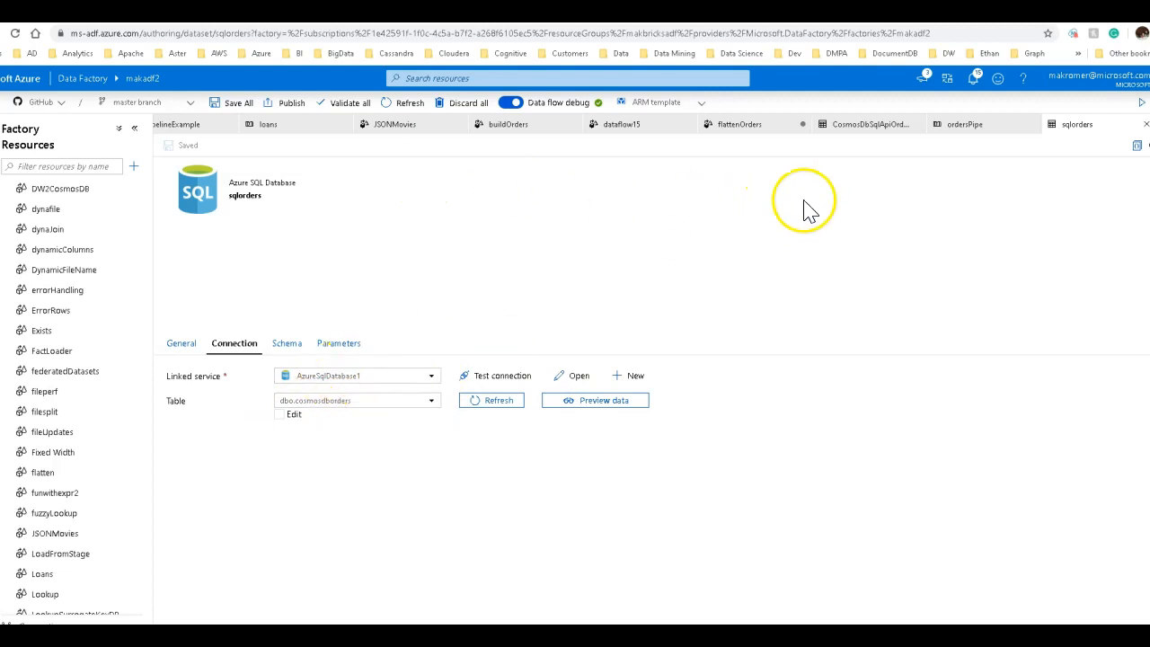
{"action": "mouse_move", "coordinate": [799, 291]}
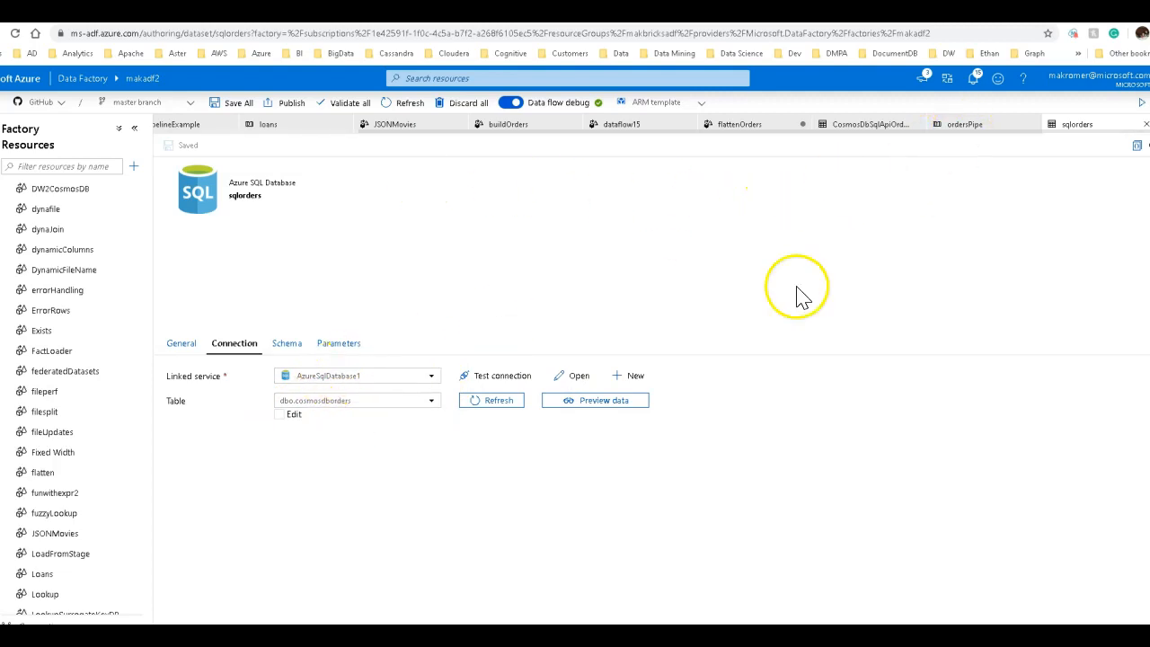
{"action": "left_click", "coordinate": [741, 124]}
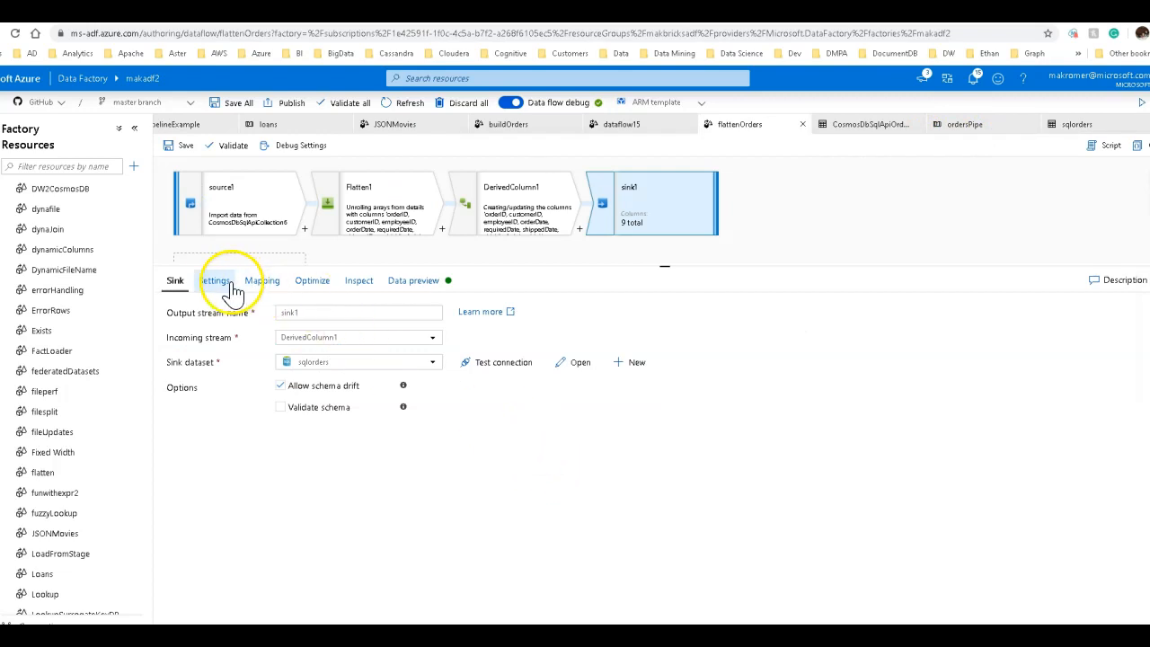
Remove the existing postalCode, totalAmount and shipAddress city rows from sink1's column mappings.
{"action": "left_click", "coordinate": [261, 281]}
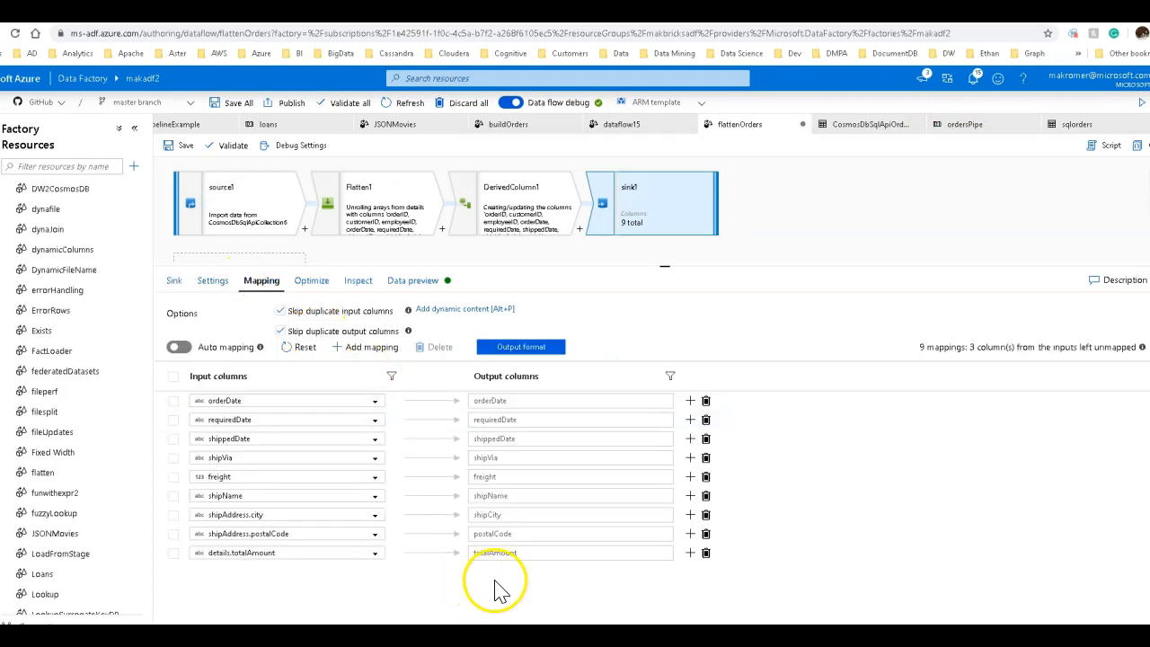
{"action": "left_click", "coordinate": [706, 534]}
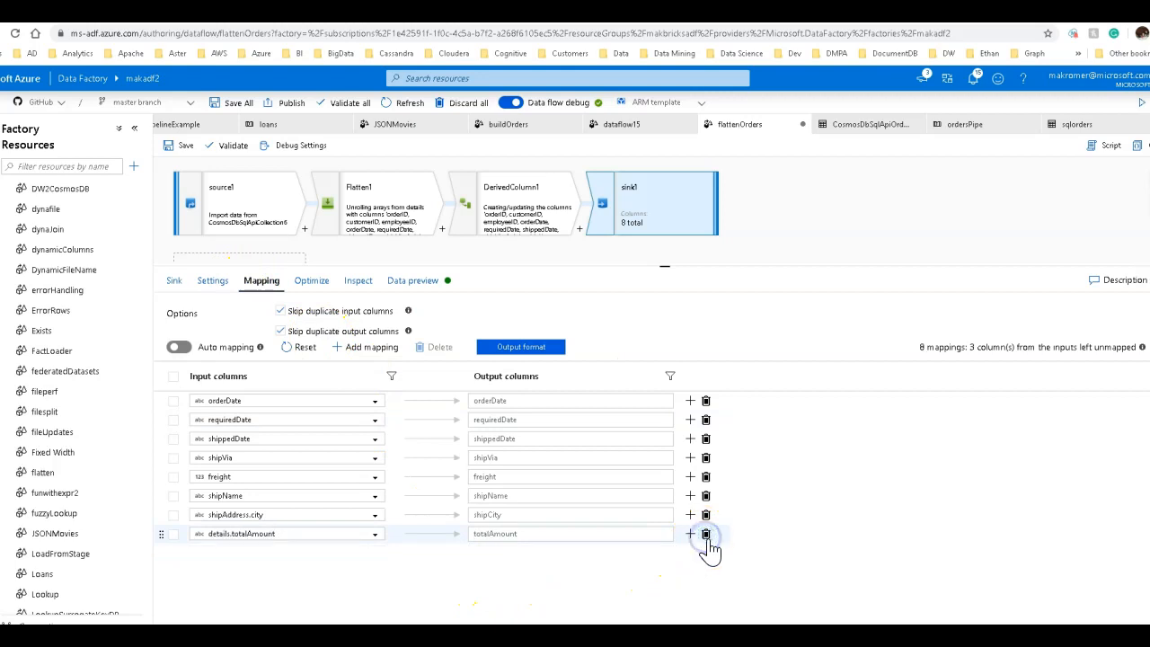
{"action": "left_click", "coordinate": [706, 534]}
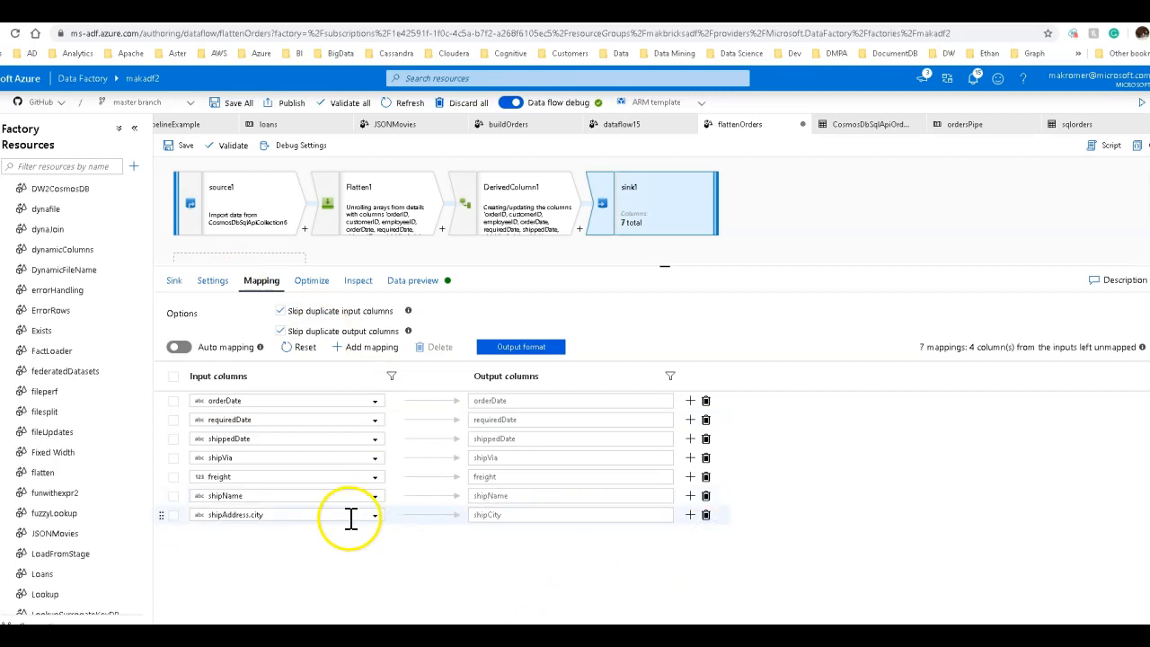
{"action": "left_click", "coordinate": [707, 514]}
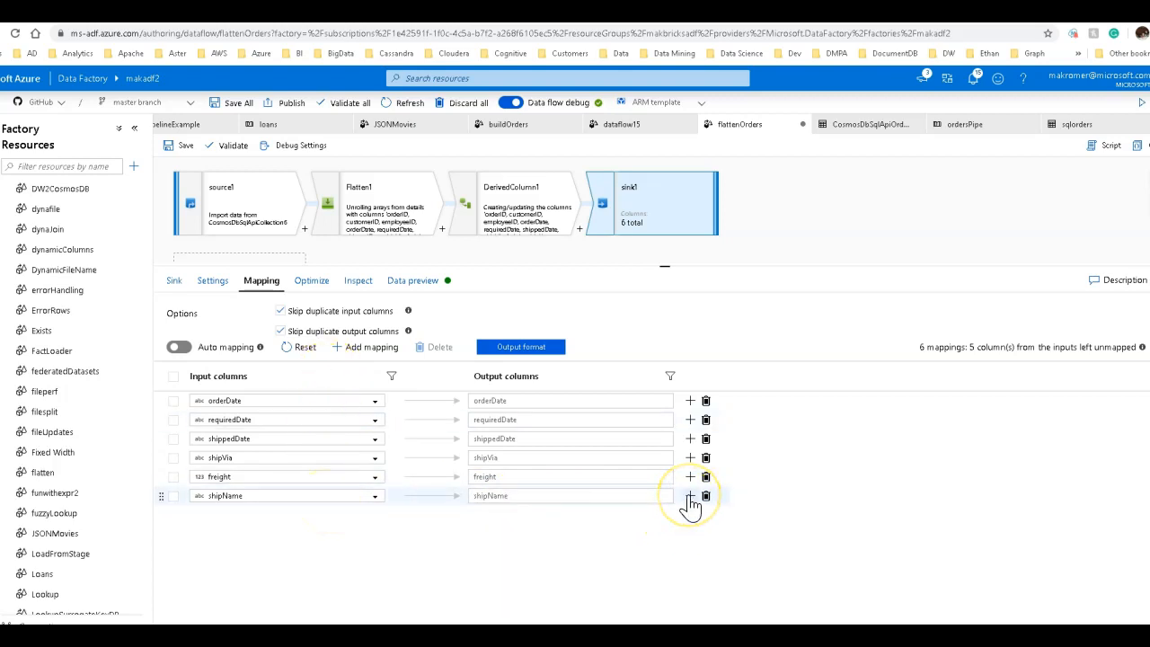
Add a fixed mapping from shipAddress.city to the city output column.
{"action": "left_click", "coordinate": [690, 496]}
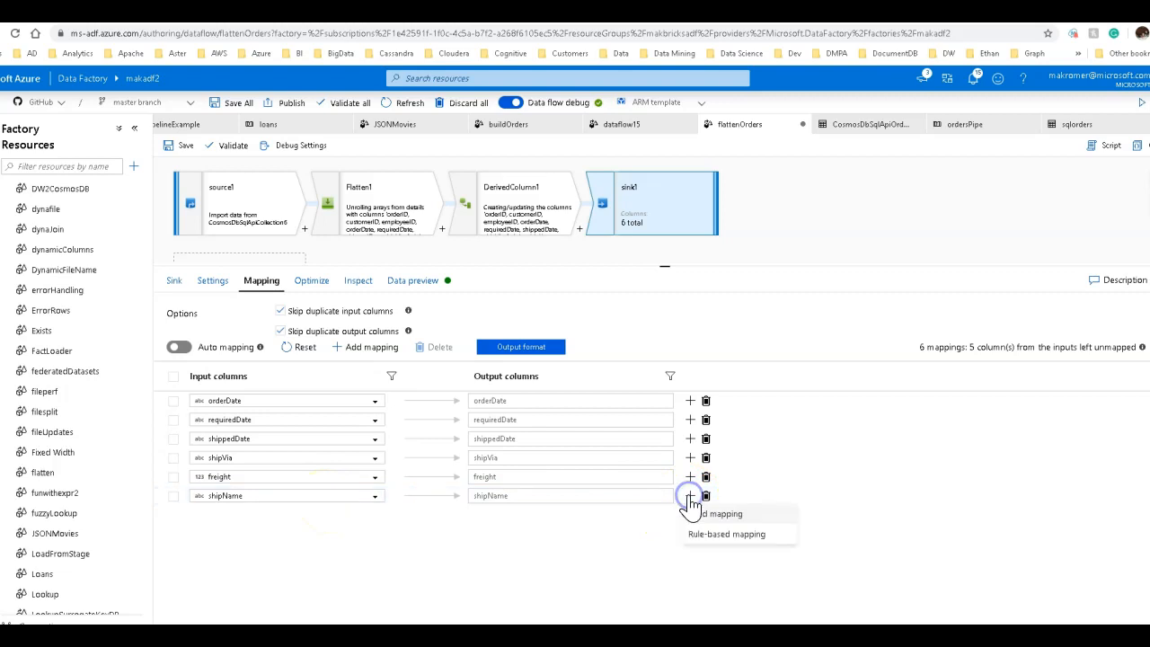
{"action": "left_click", "coordinate": [722, 514]}
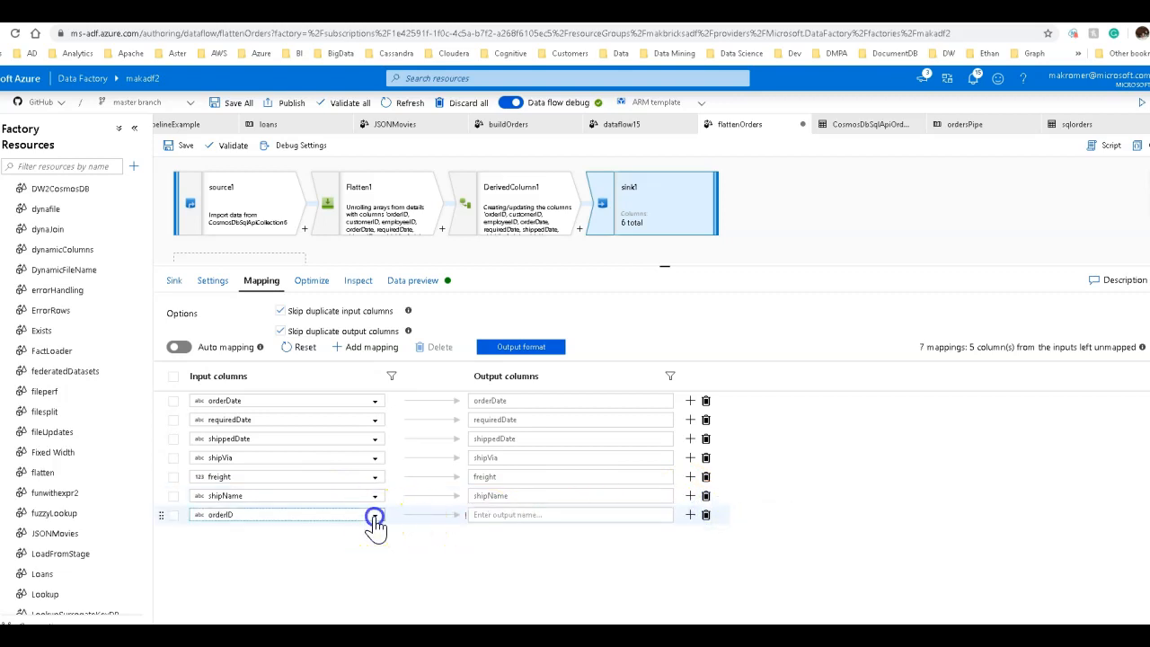
{"action": "left_click", "coordinate": [374, 514]}
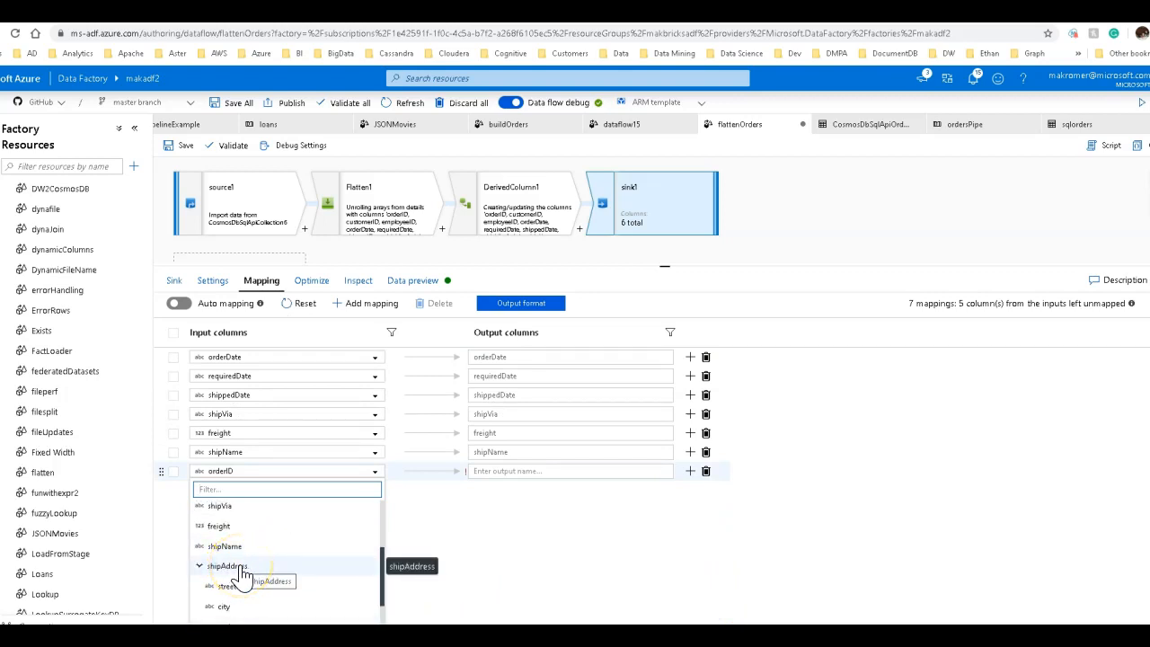
{"action": "mouse_move", "coordinate": [227, 585]}
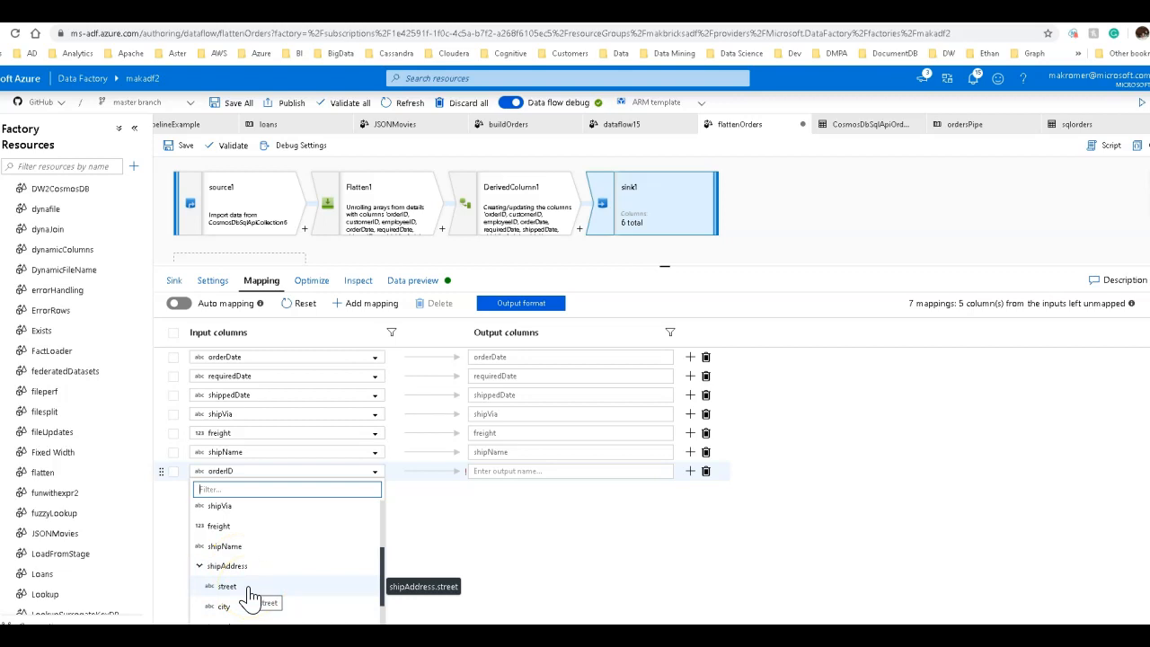
{"action": "mouse_move", "coordinate": [230, 614]}
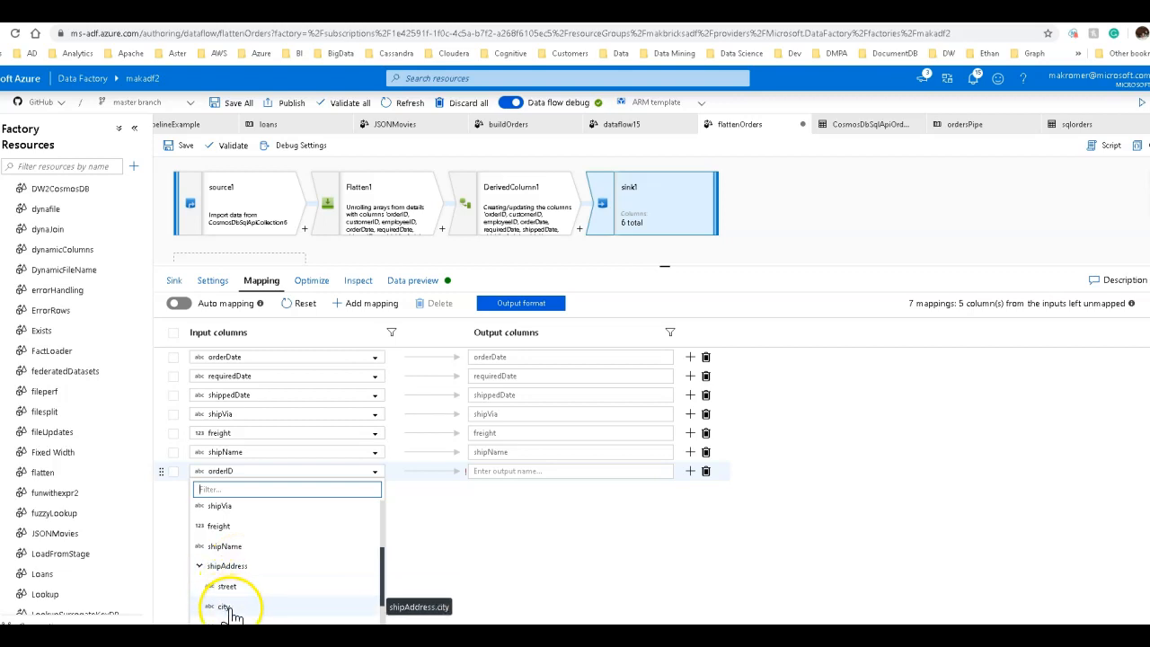
{"action": "left_click", "coordinate": [223, 607]}
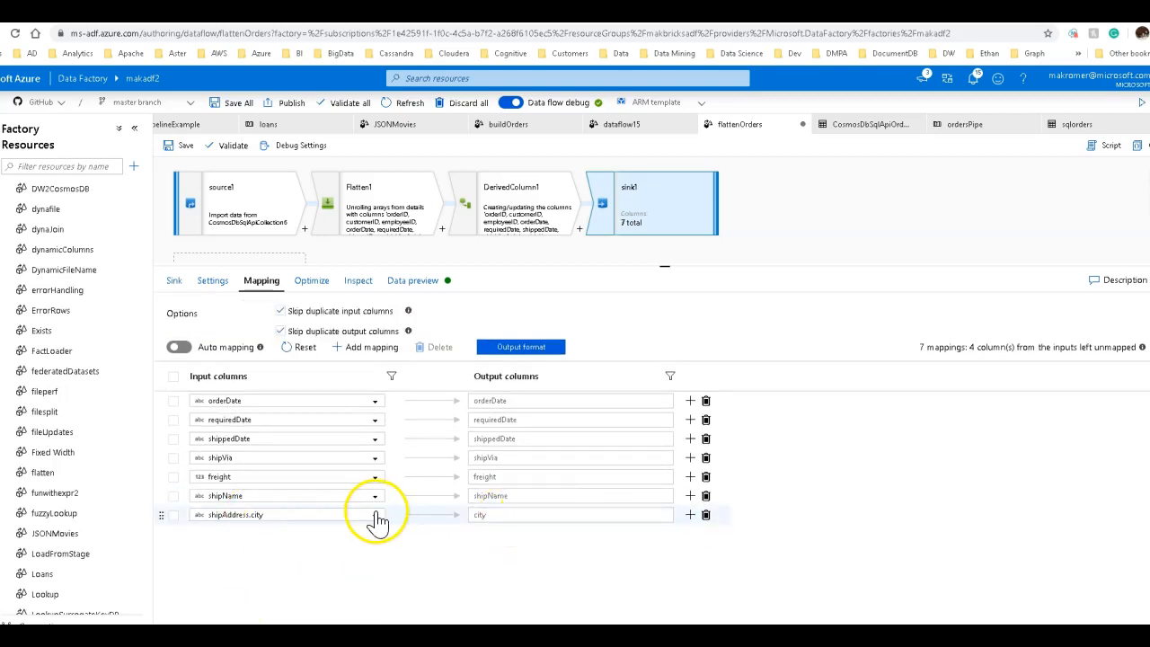
Add fixed mappings from shipAddress.postalCode to postalCode and details.totalAmount to totalAmount.
{"action": "left_click", "coordinate": [690, 514]}
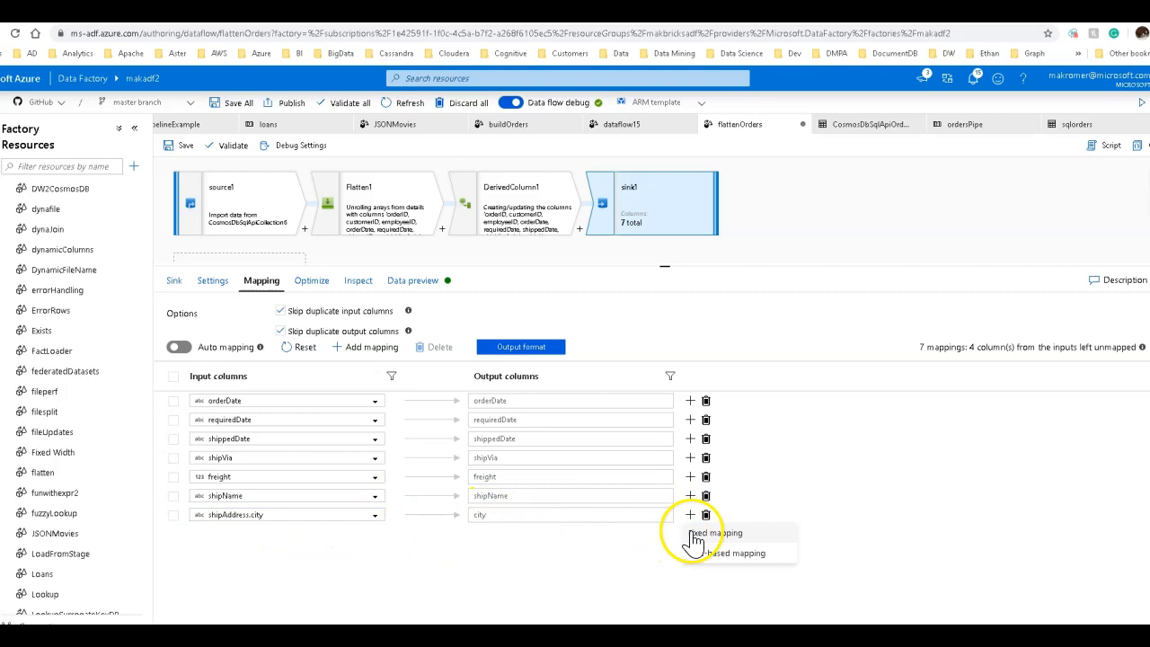
{"action": "left_click", "coordinate": [715, 532]}
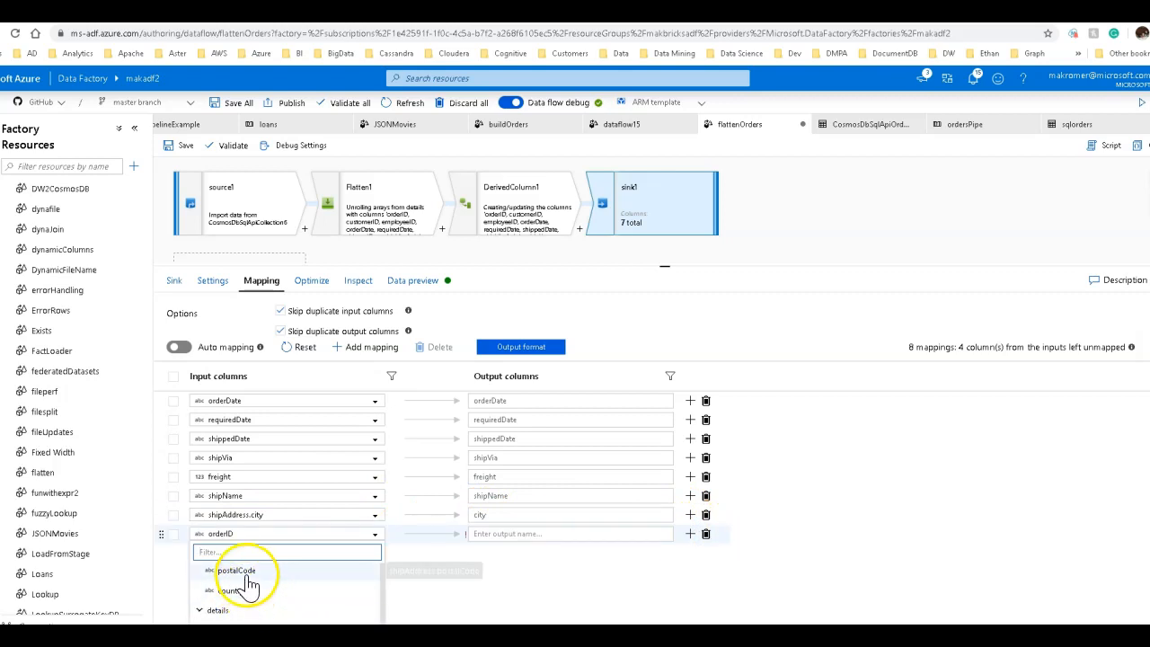
{"action": "left_click", "coordinate": [238, 571]}
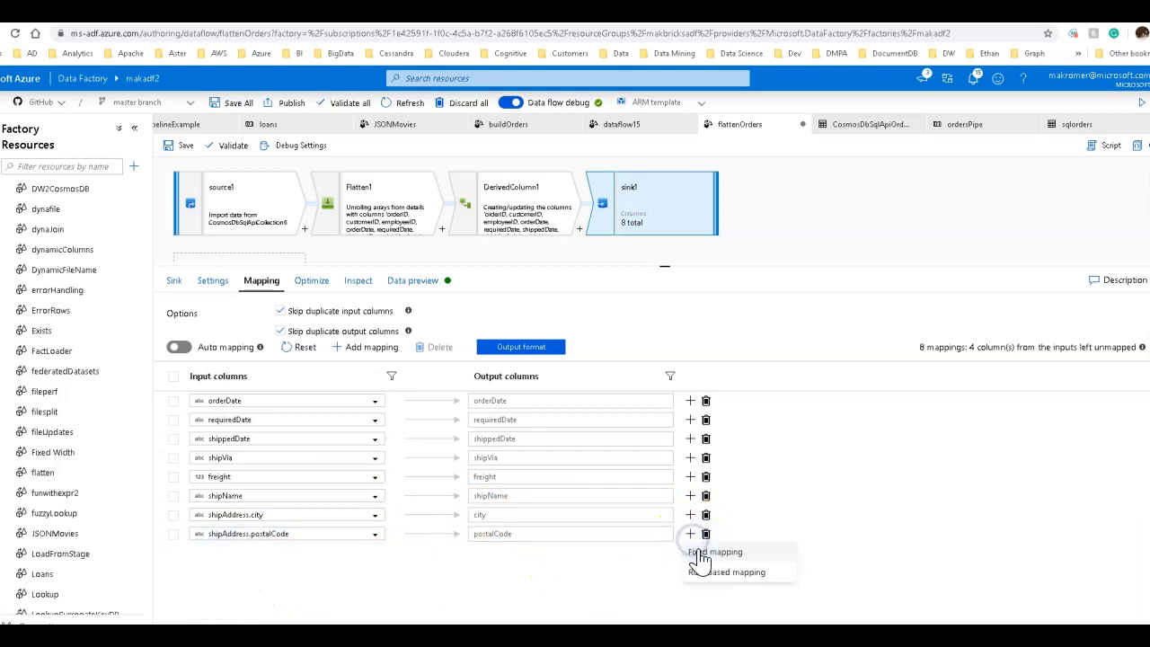
{"action": "left_click", "coordinate": [715, 551]}
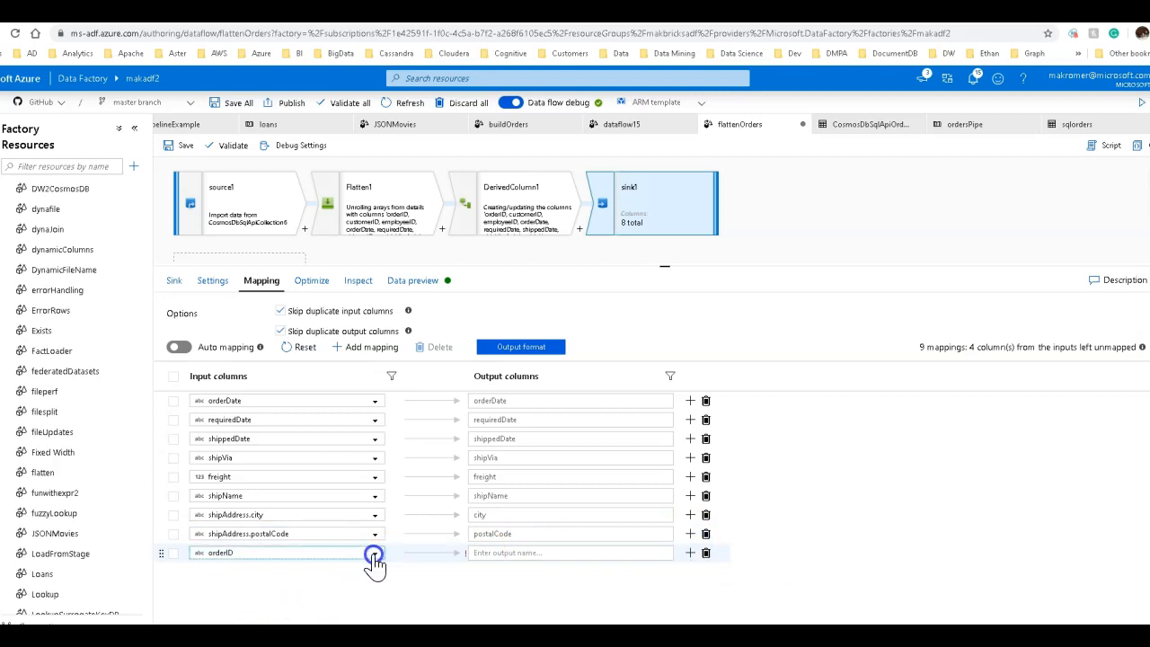
{"action": "left_click", "coordinate": [374, 553]}
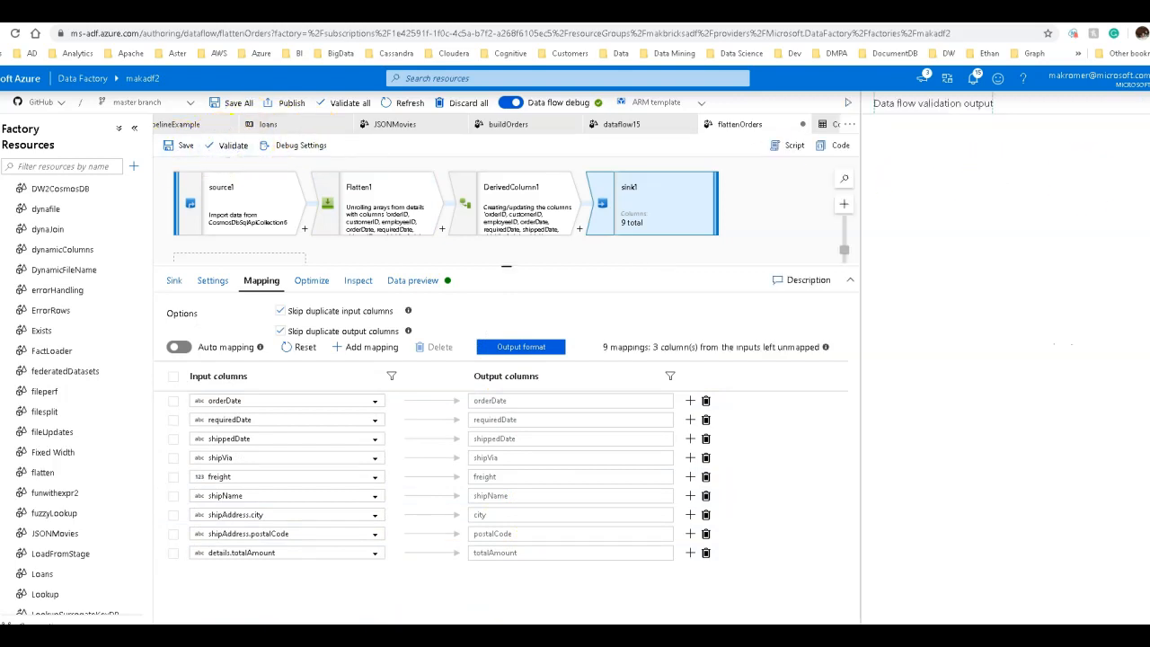
Save flattenOrders and preview sink1's flattened order rows with shipCity and postalCode.
{"action": "left_click", "coordinate": [187, 143]}
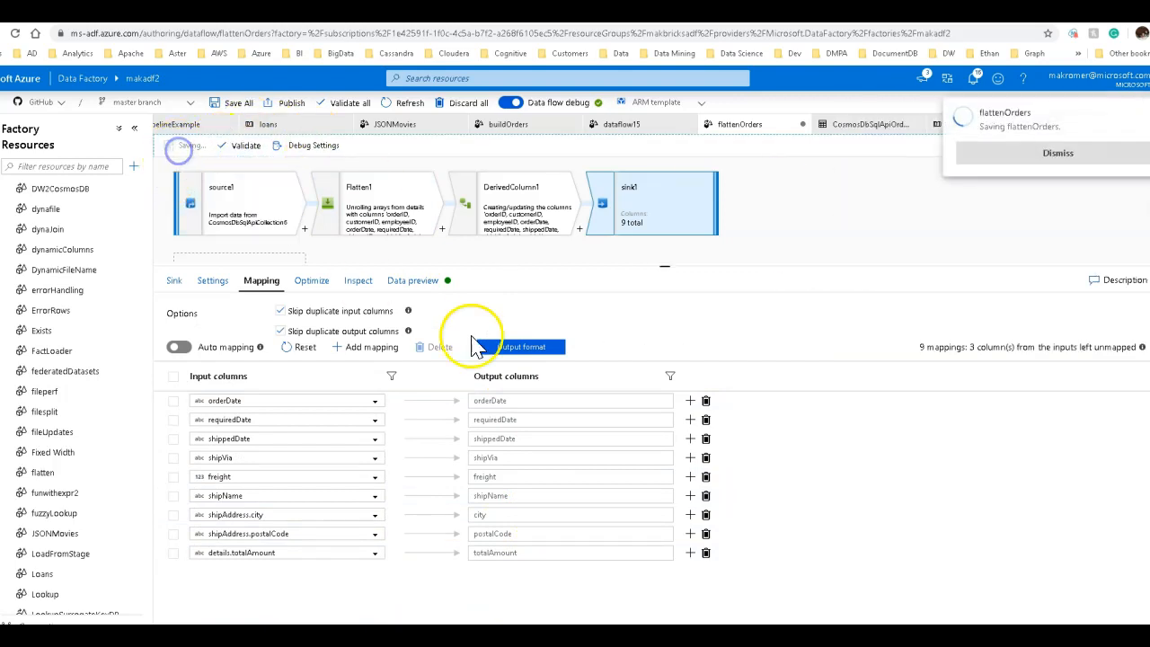
{"action": "left_click", "coordinate": [414, 281]}
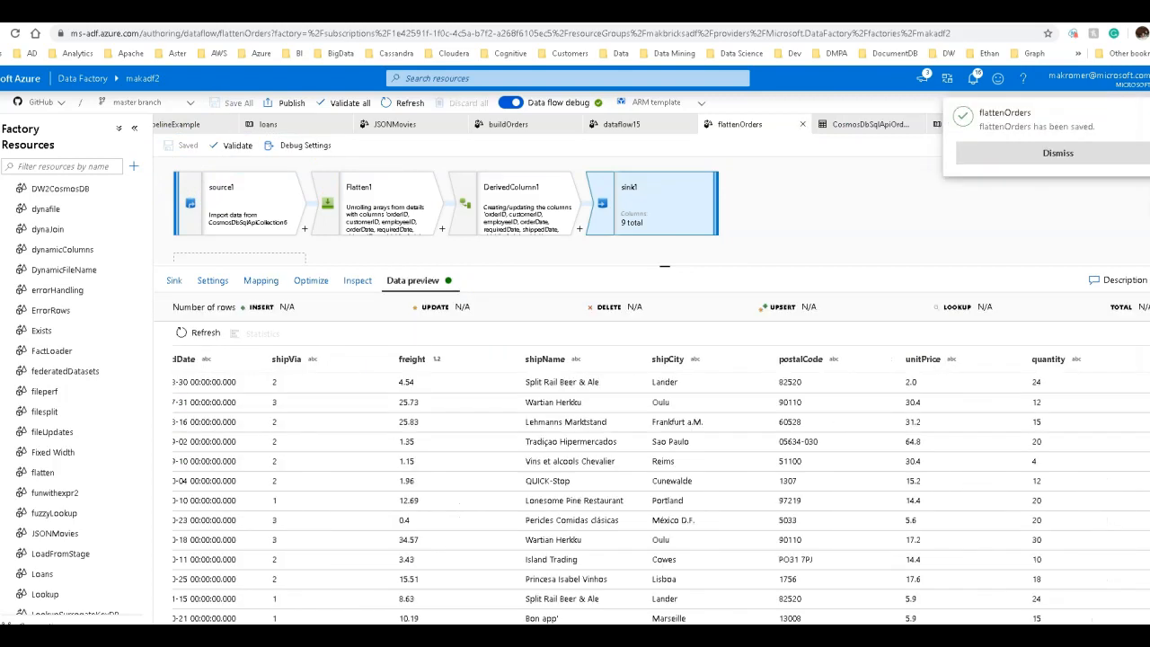
{"action": "left_click", "coordinate": [1057, 153]}
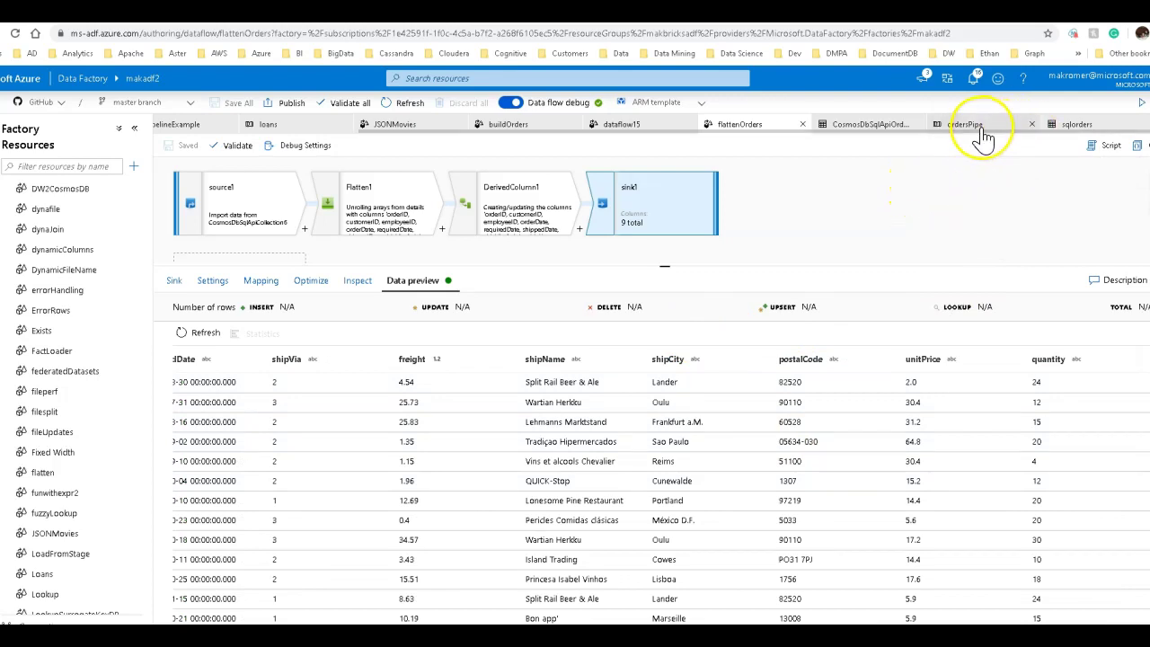
Review the flattenOrders activity's settings in ordersPipe and start a debug run.
{"action": "left_click", "coordinate": [969, 122]}
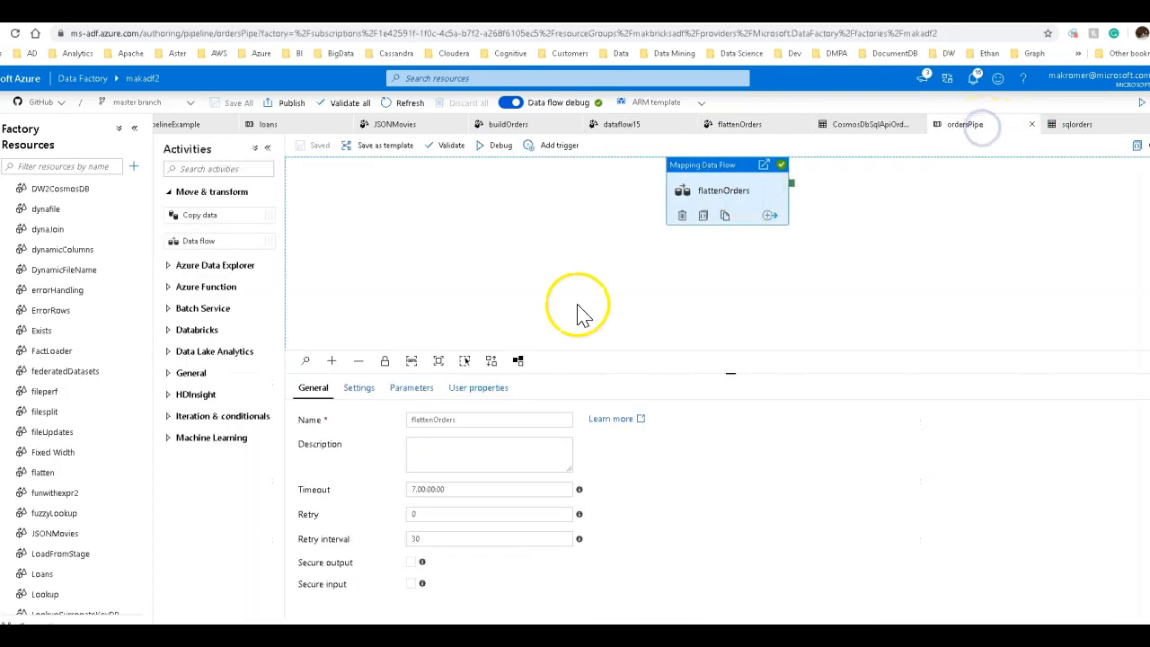
{"action": "left_click", "coordinate": [360, 388]}
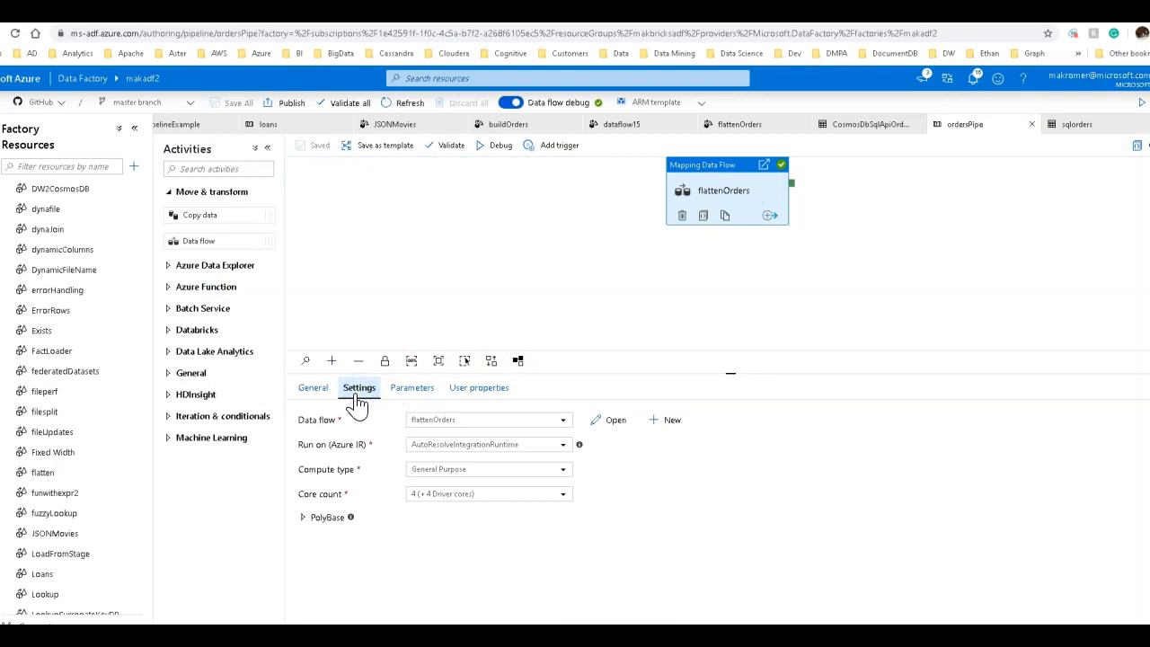
{"action": "mouse_move", "coordinate": [500, 143]}
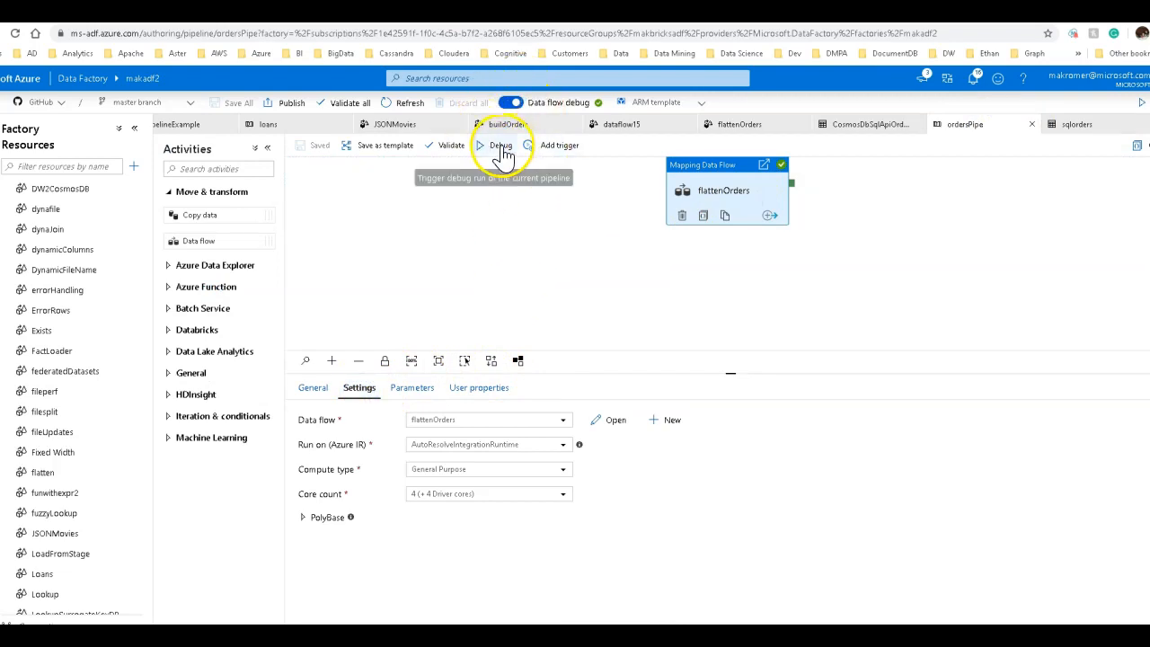
{"action": "left_click", "coordinate": [500, 144]}
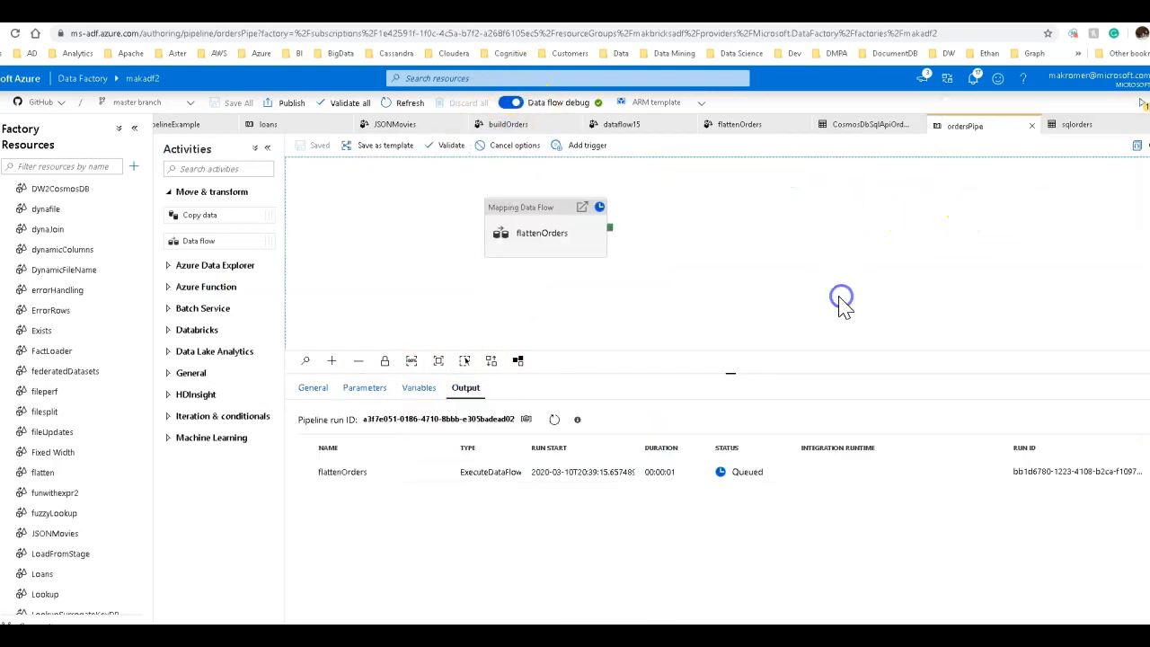
{"action": "mouse_move", "coordinate": [845, 584]}
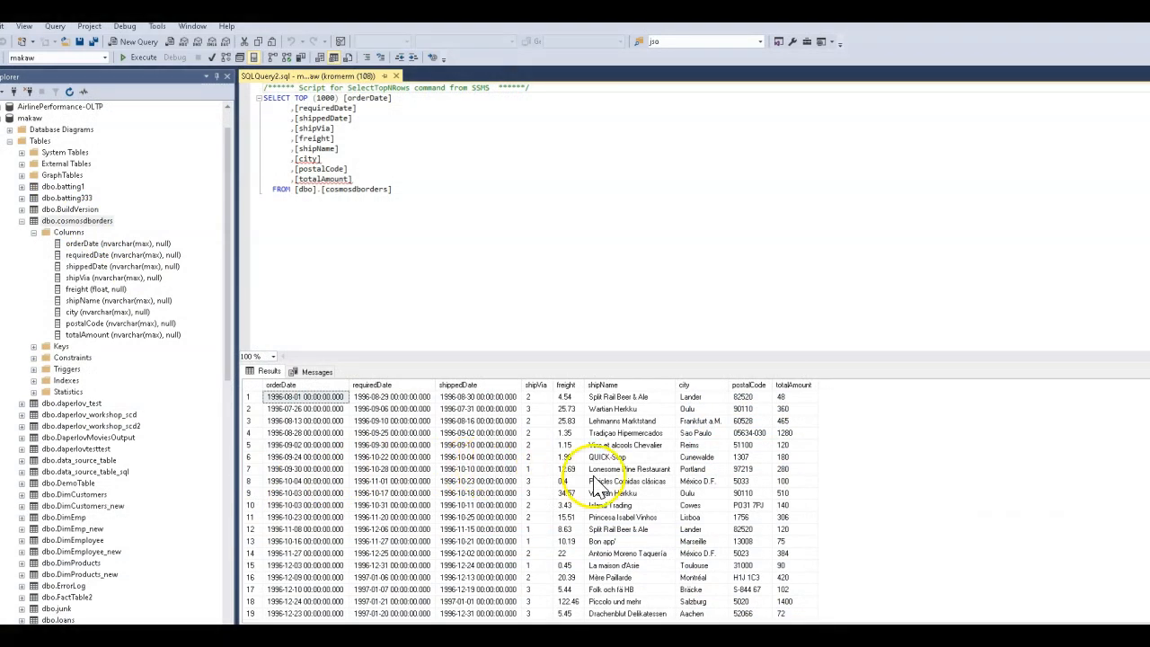
{"action": "mouse_move", "coordinate": [769, 464]}
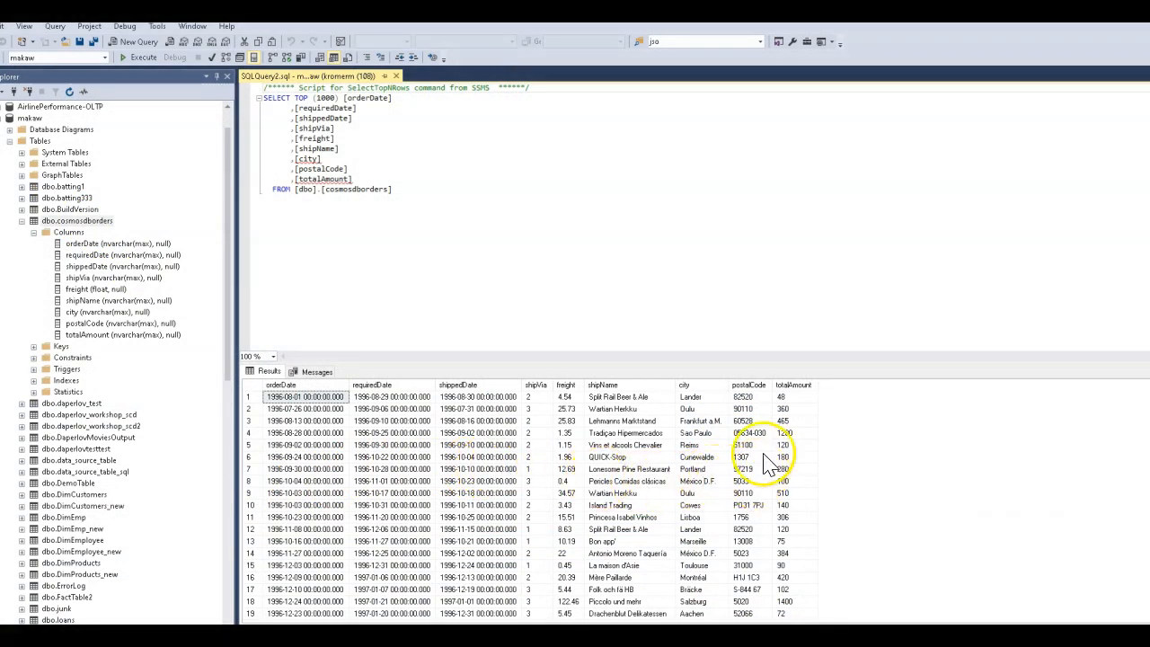
{"action": "mouse_move", "coordinate": [807, 385]}
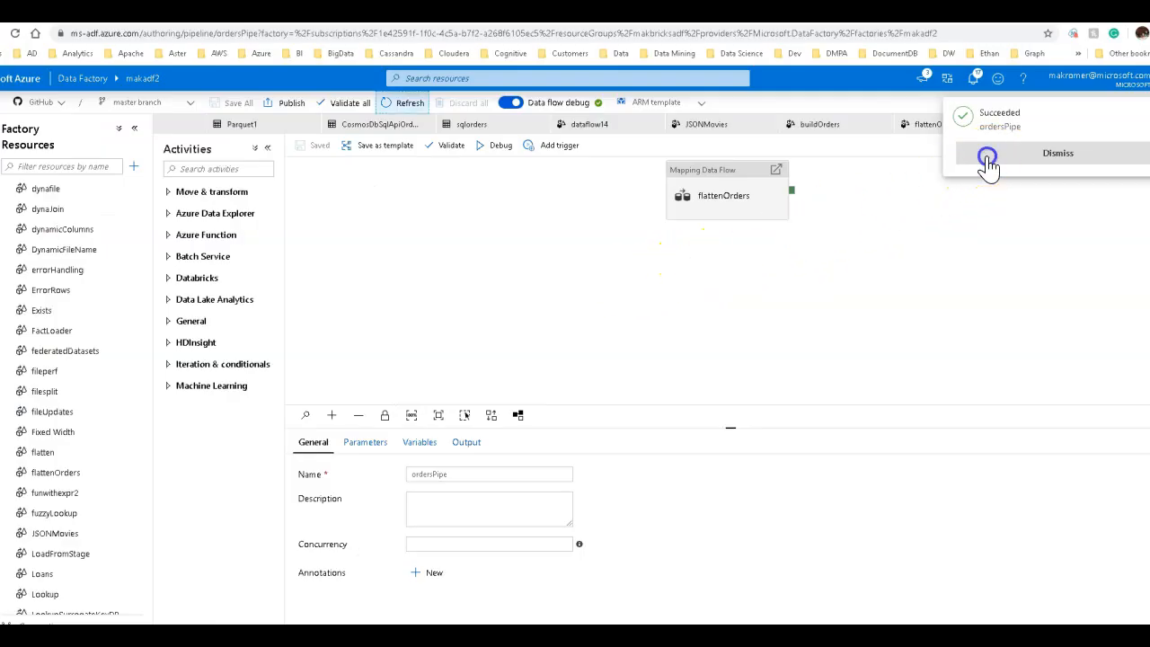
View ordersPipe's run output listing the flattenOrders activity as succeeded.
{"action": "left_click", "coordinate": [1057, 153]}
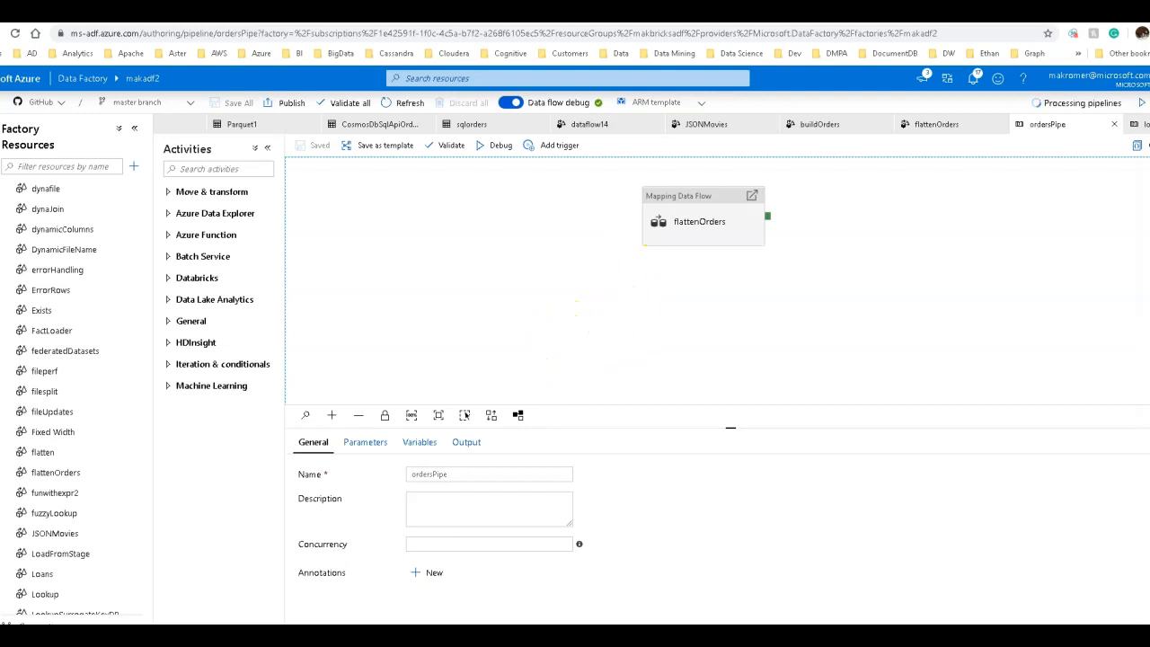
{"action": "left_click", "coordinate": [466, 443]}
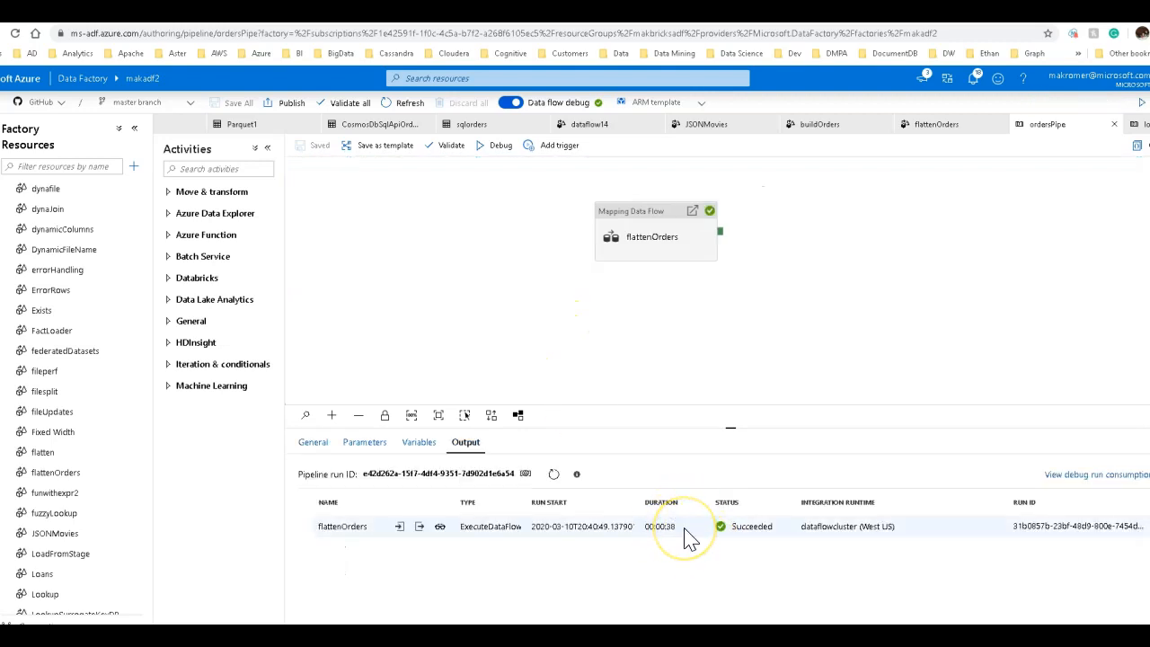